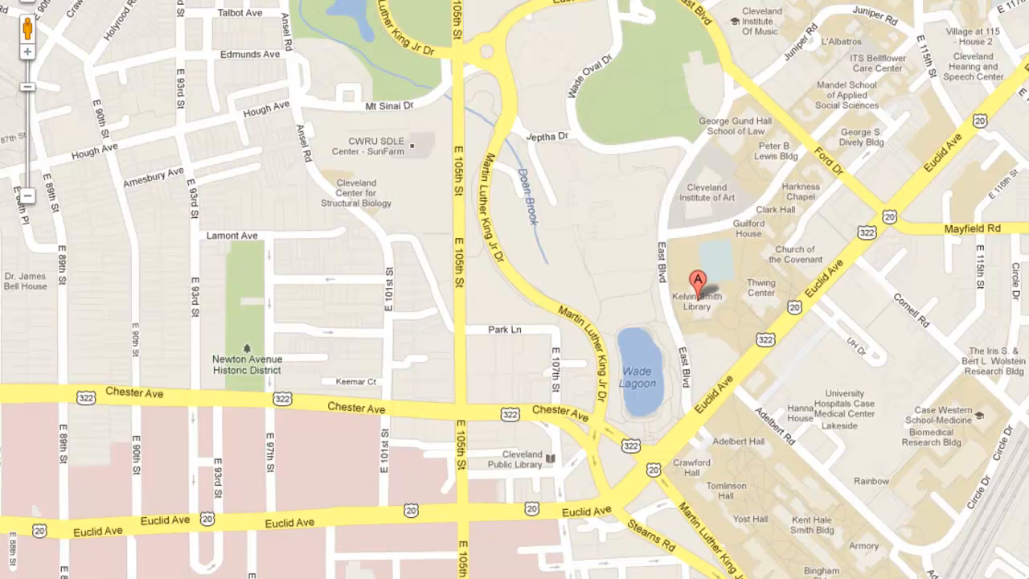
pyautogui.moveTo(997, 421)
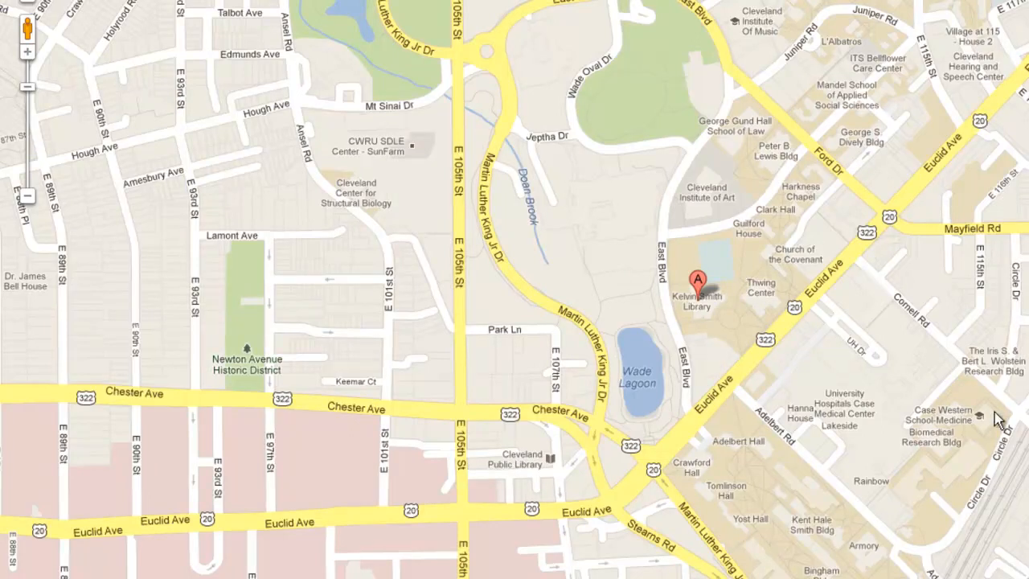
pyautogui.moveTo(812, 270)
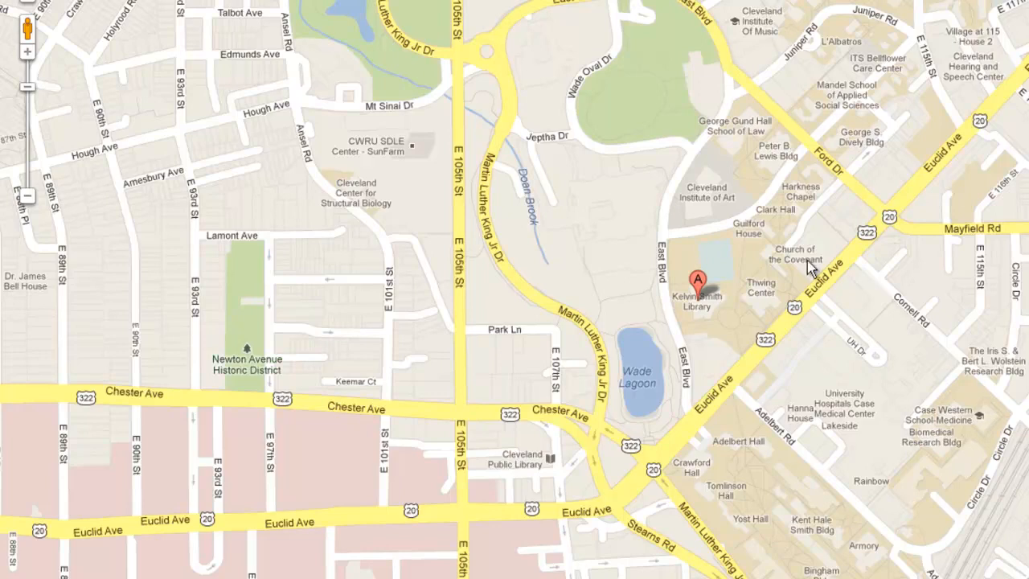
pyautogui.moveTo(597, 409)
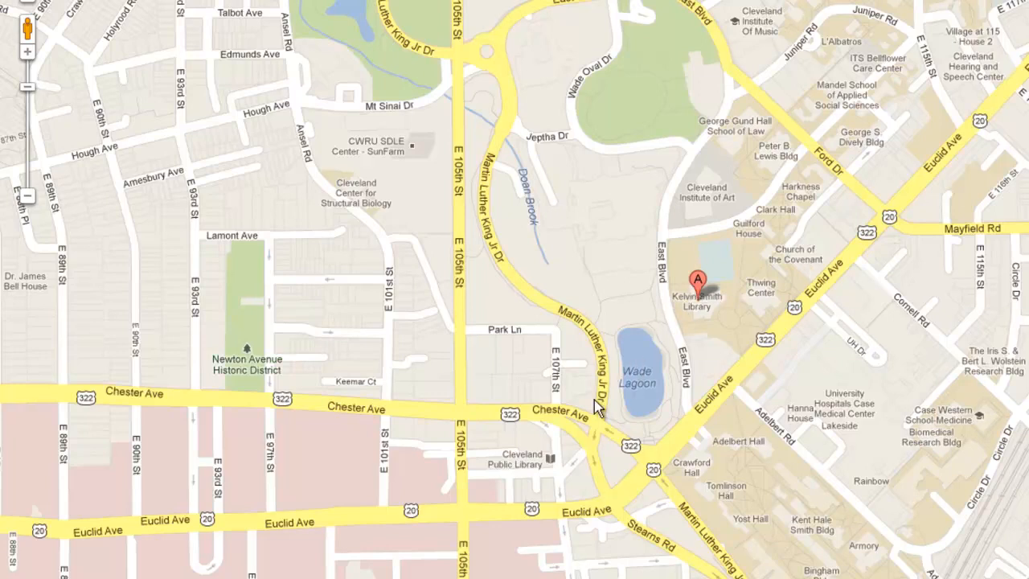
# Step: Scroll the Imaging Equipment page down to the laser pointers, webcams, headsets, projection and photo printing sections
pyautogui.click(695, 280)
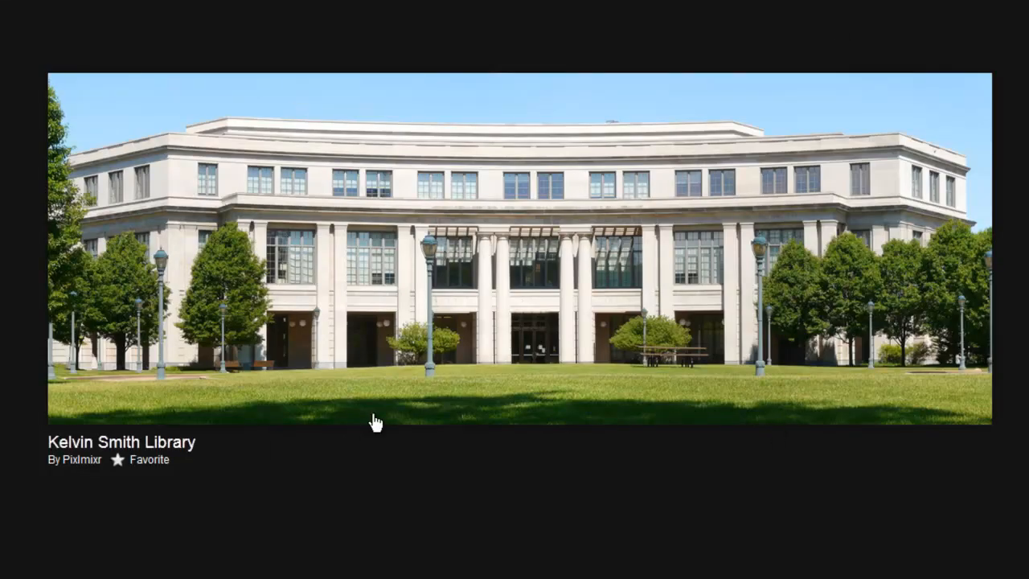
pyautogui.moveTo(563, 354)
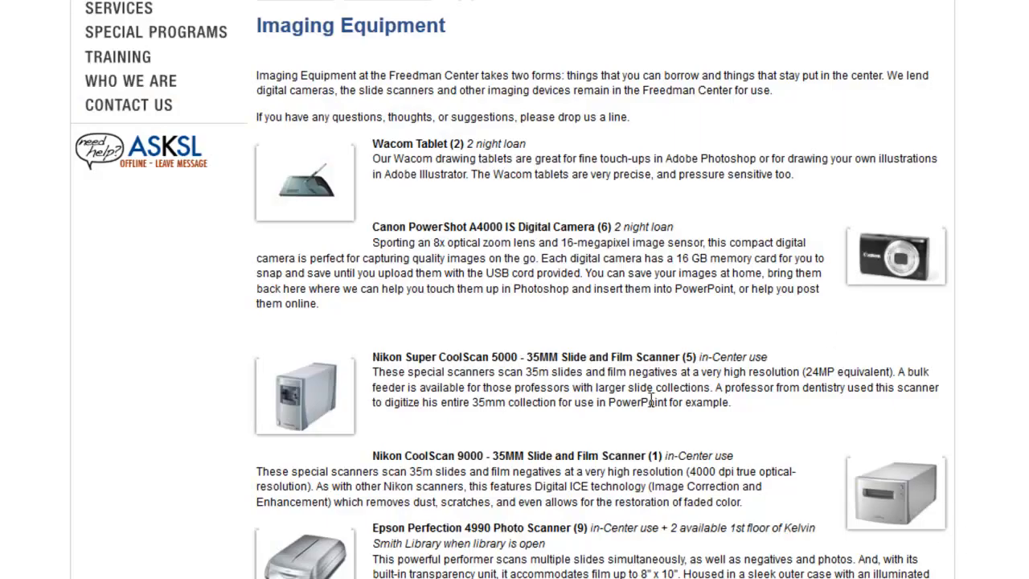
pyautogui.moveTo(297, 148)
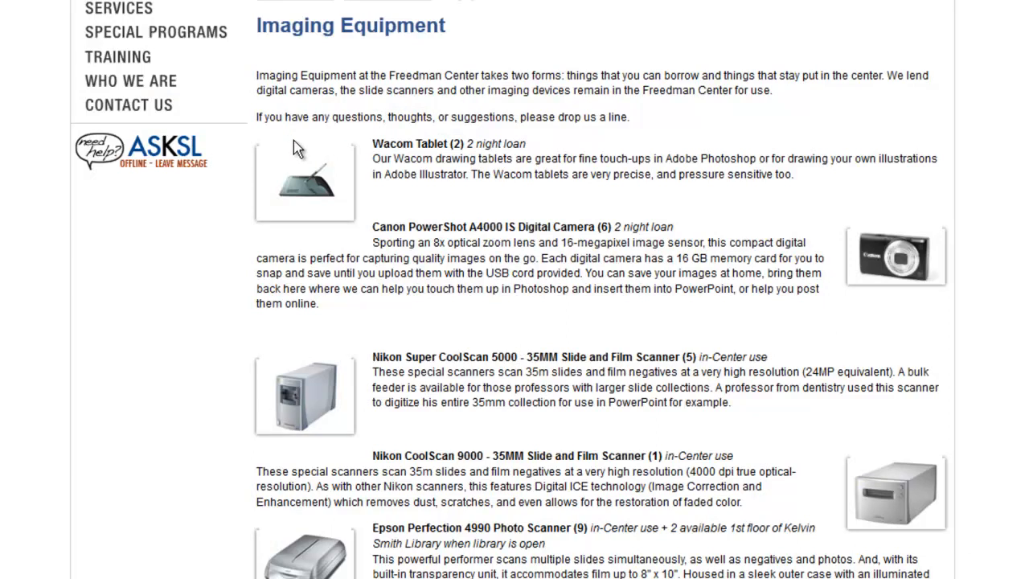
pyautogui.moveTo(324, 186)
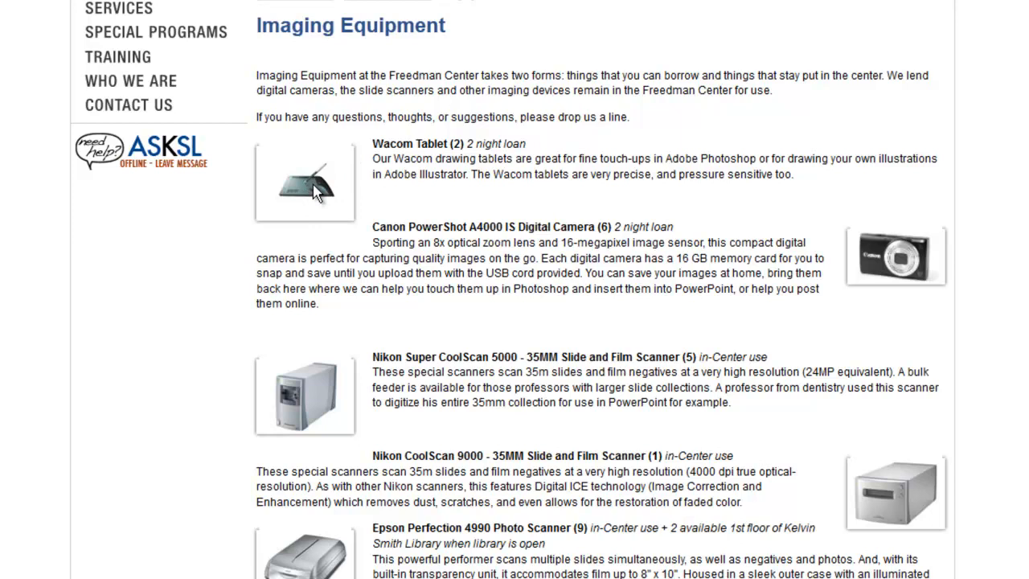
pyautogui.moveTo(418, 215)
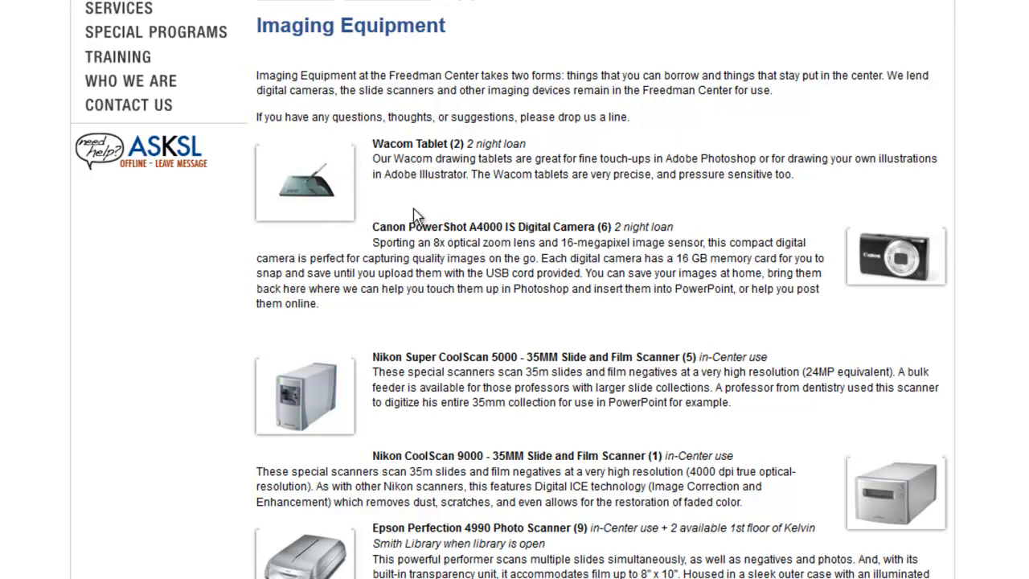
pyautogui.moveTo(349, 184)
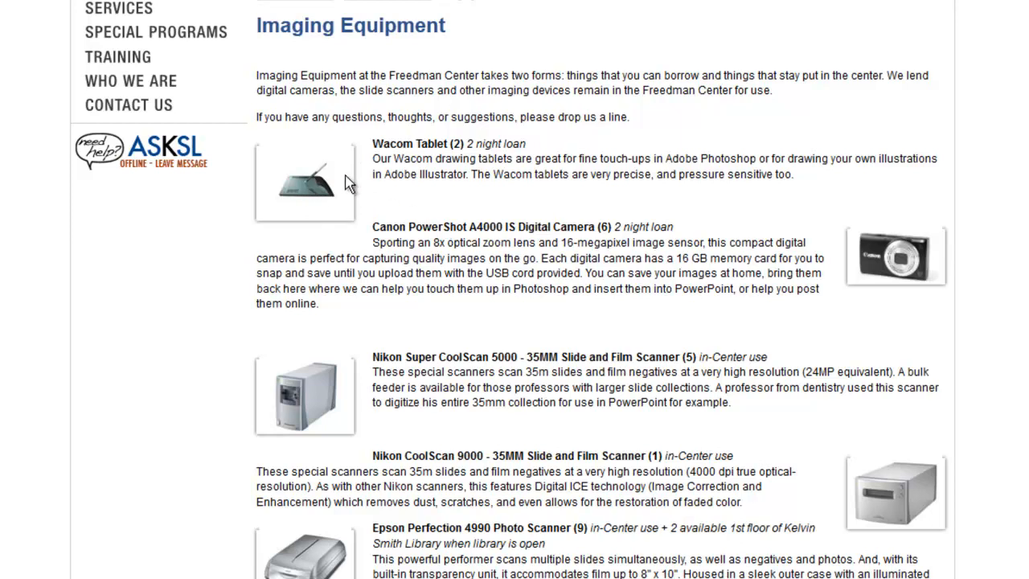
pyautogui.moveTo(331, 196)
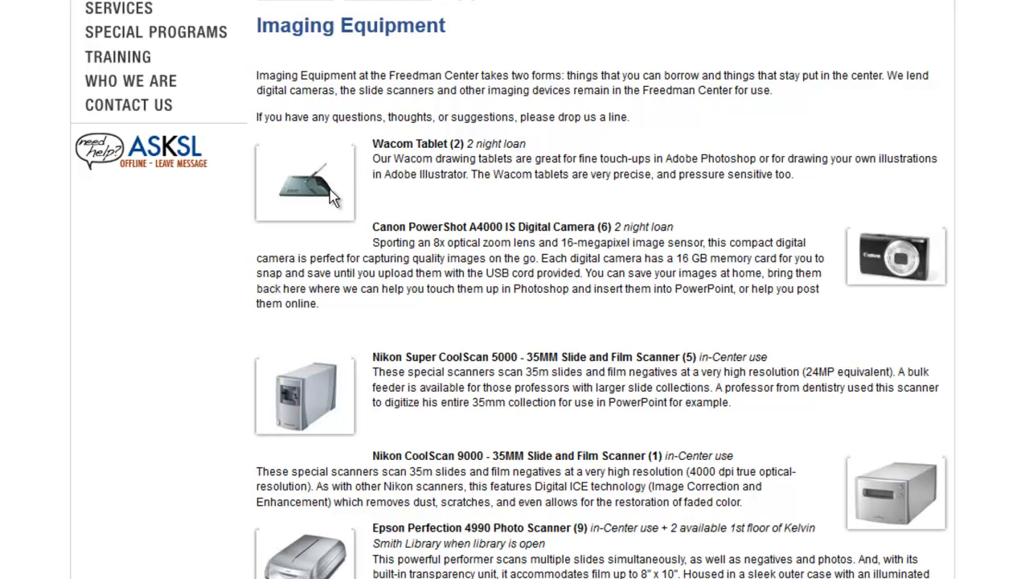
pyautogui.moveTo(328, 199)
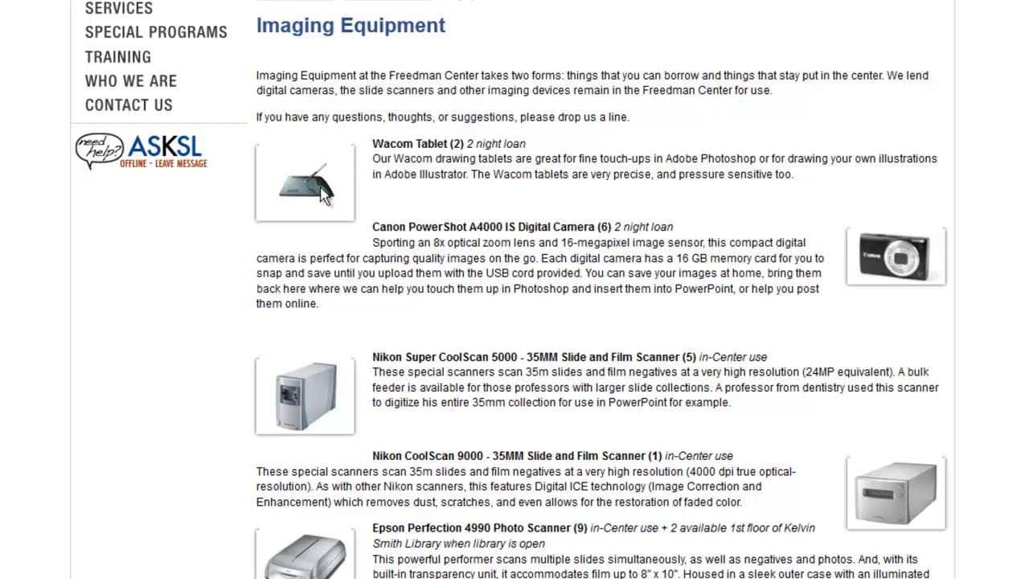
pyautogui.moveTo(315, 134)
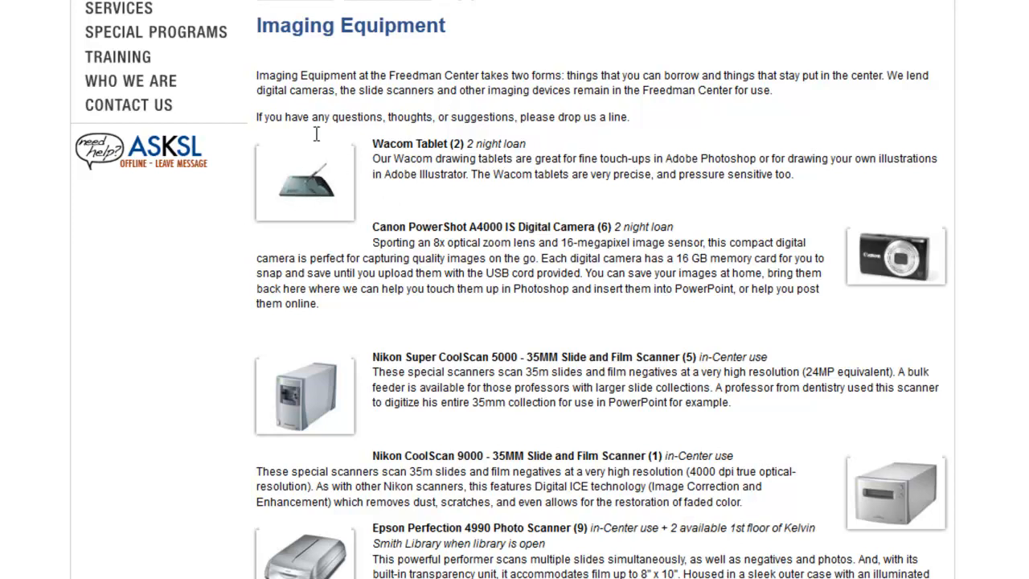
pyautogui.scroll(-3)
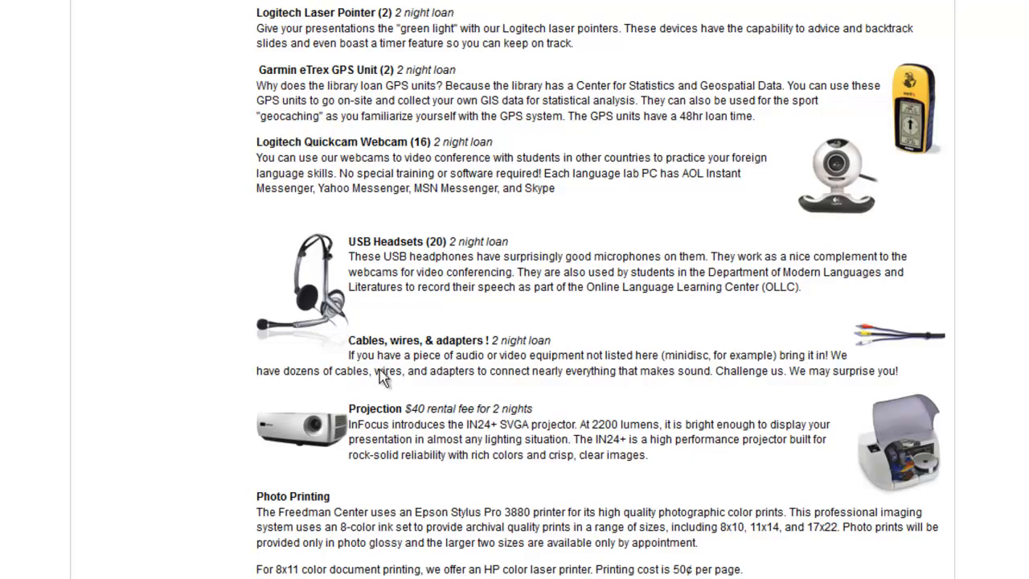
pyautogui.moveTo(378, 321)
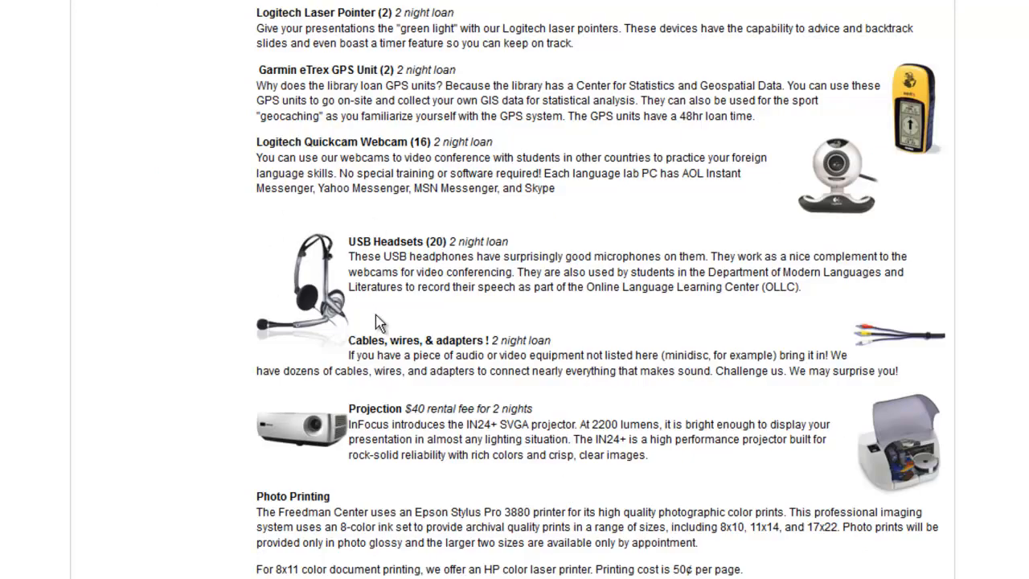
pyautogui.moveTo(412, 396)
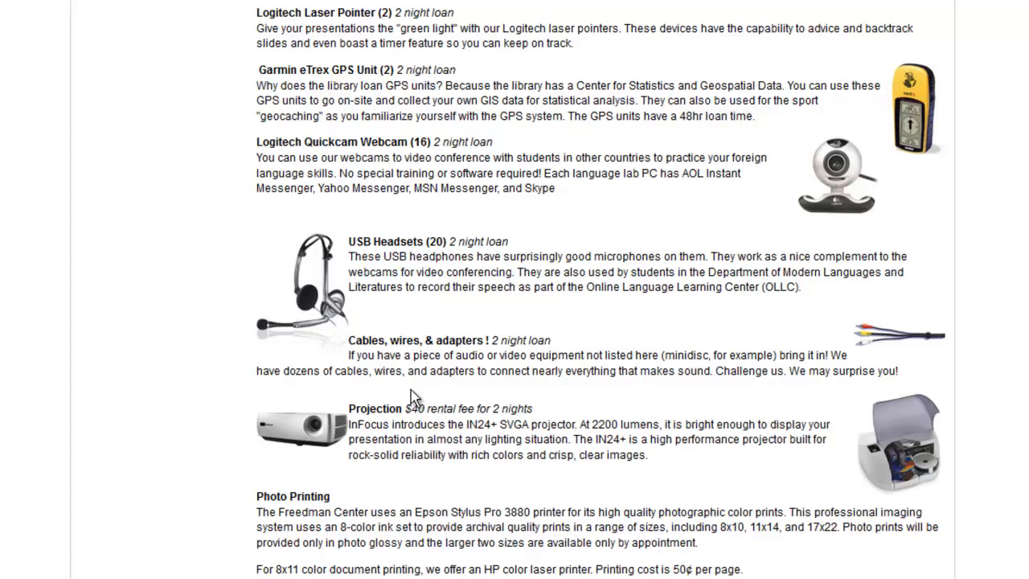
pyautogui.moveTo(235, 219)
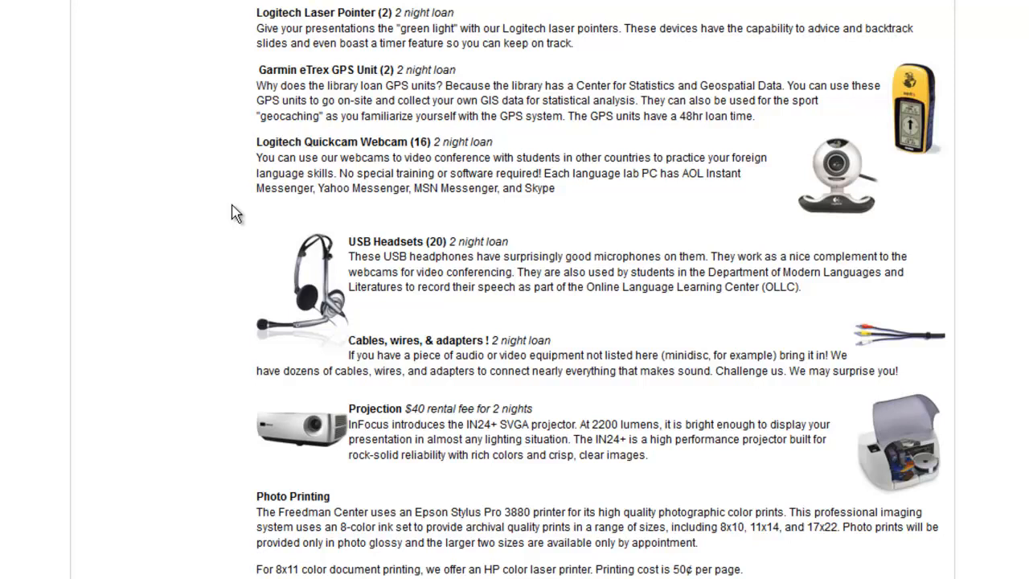
pyautogui.moveTo(231, 209)
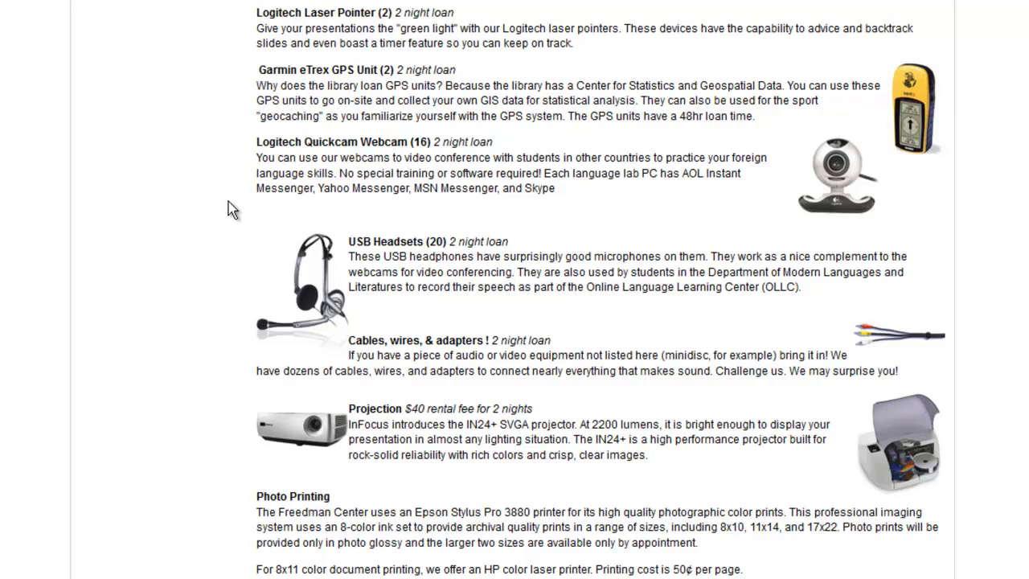
pyautogui.moveTo(223, 201)
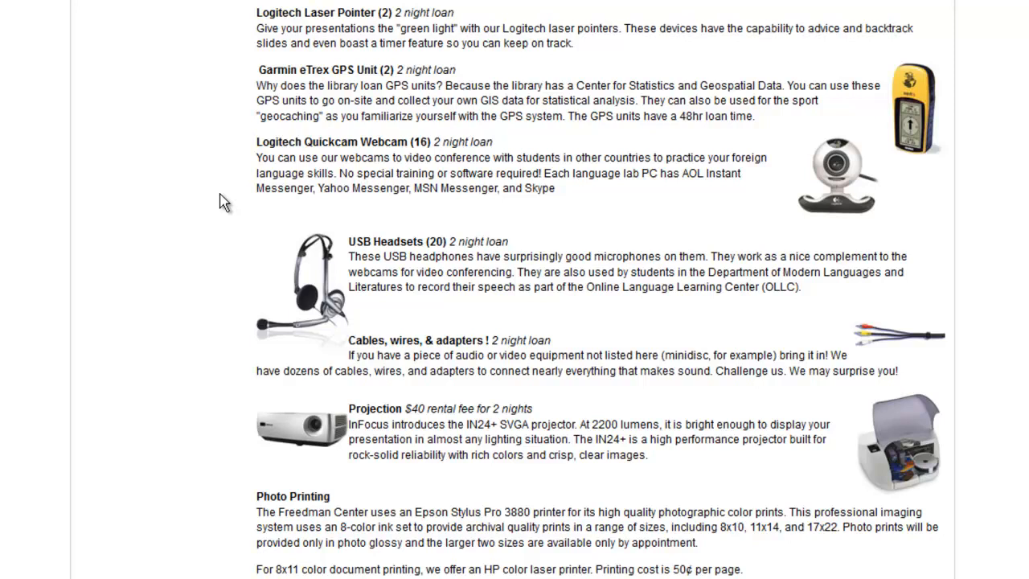
pyautogui.moveTo(651, 571)
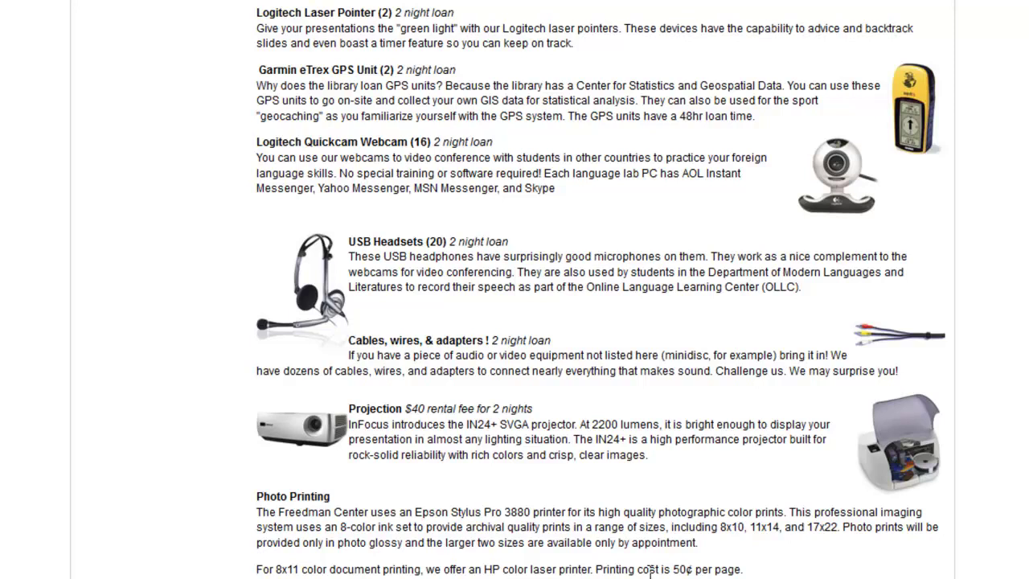
pyautogui.moveTo(643, 570)
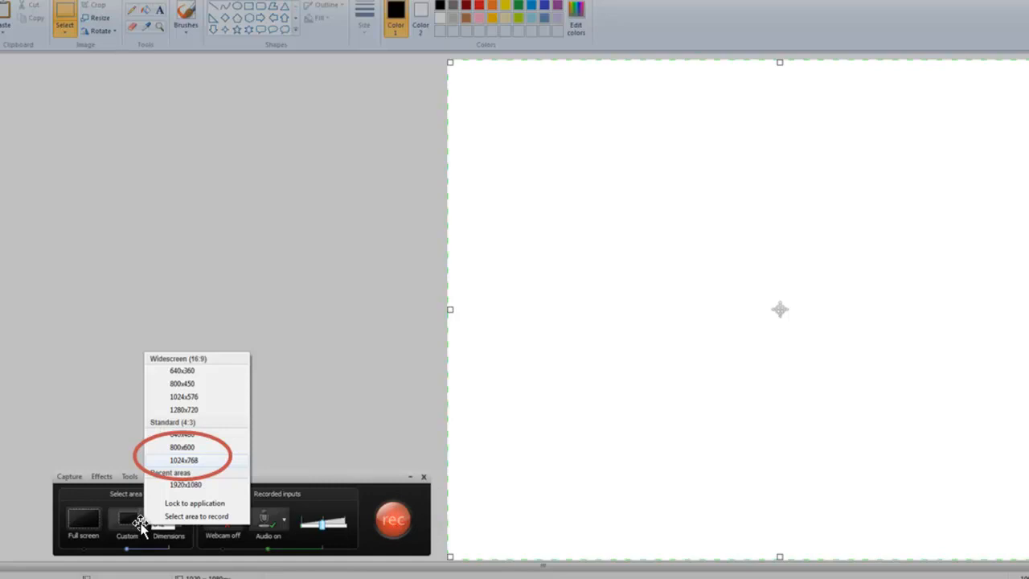
pyautogui.moveTo(136, 512)
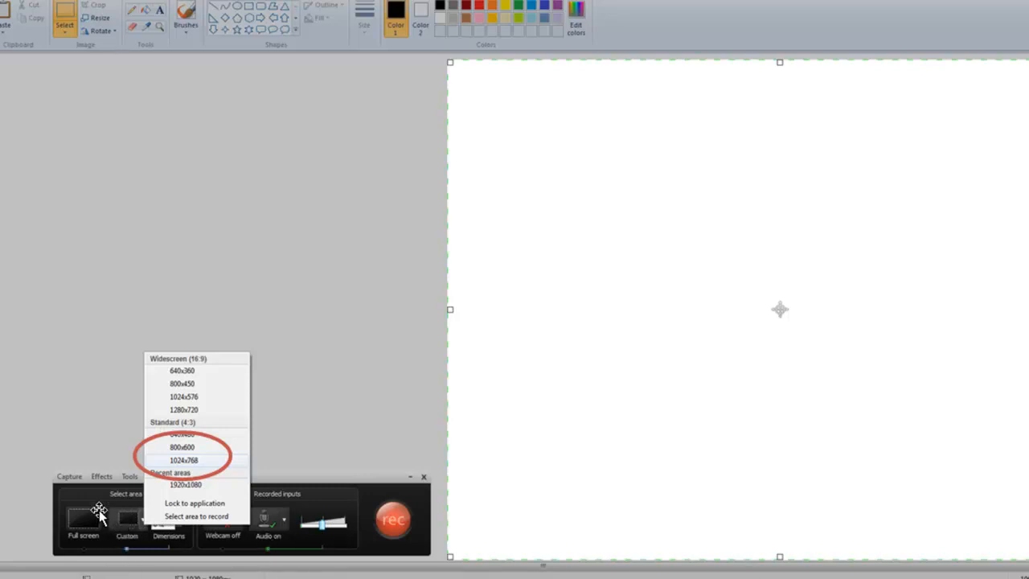
pyautogui.moveTo(161, 479)
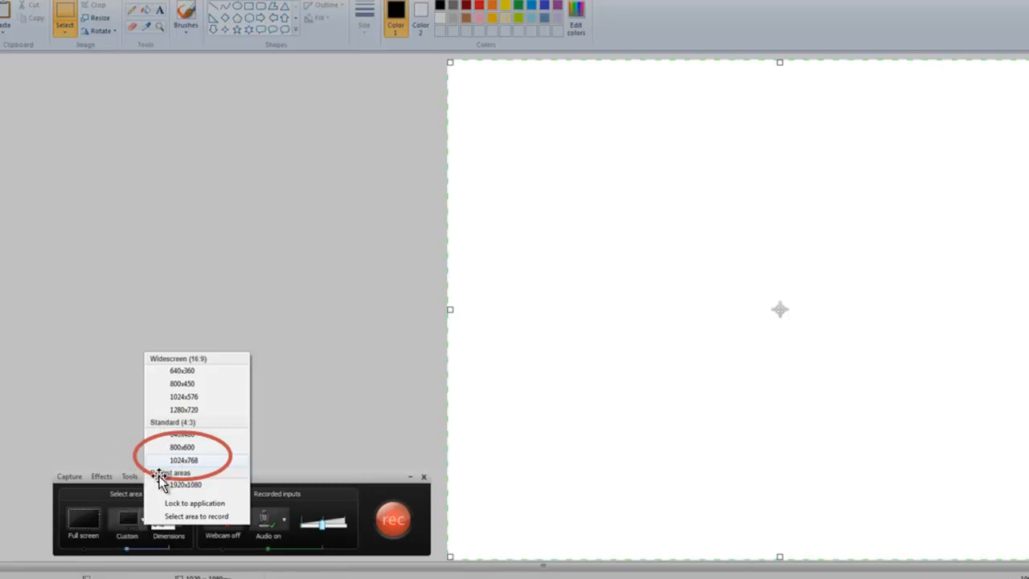
pyautogui.moveTo(217, 466)
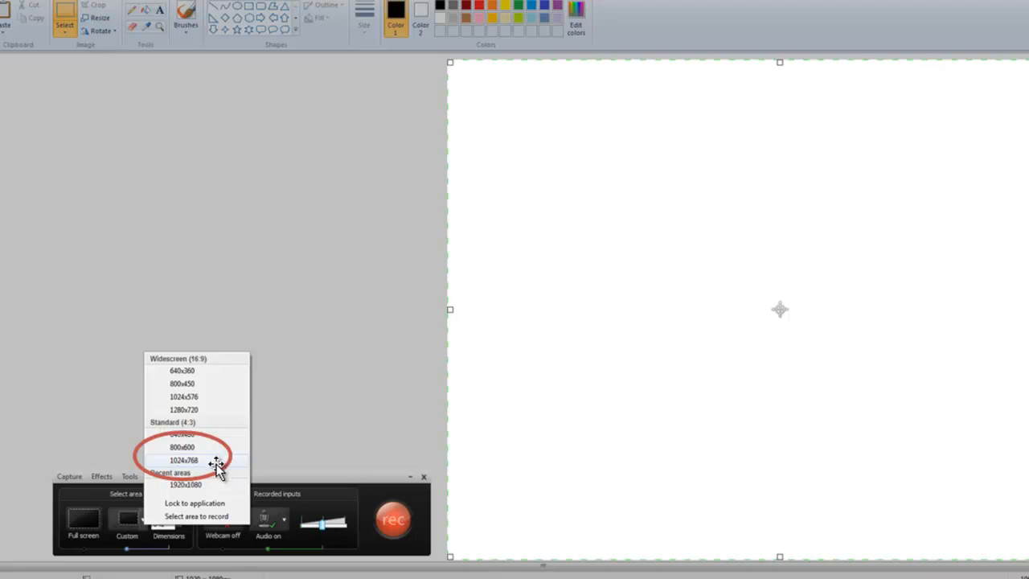
pyautogui.moveTo(467, 87)
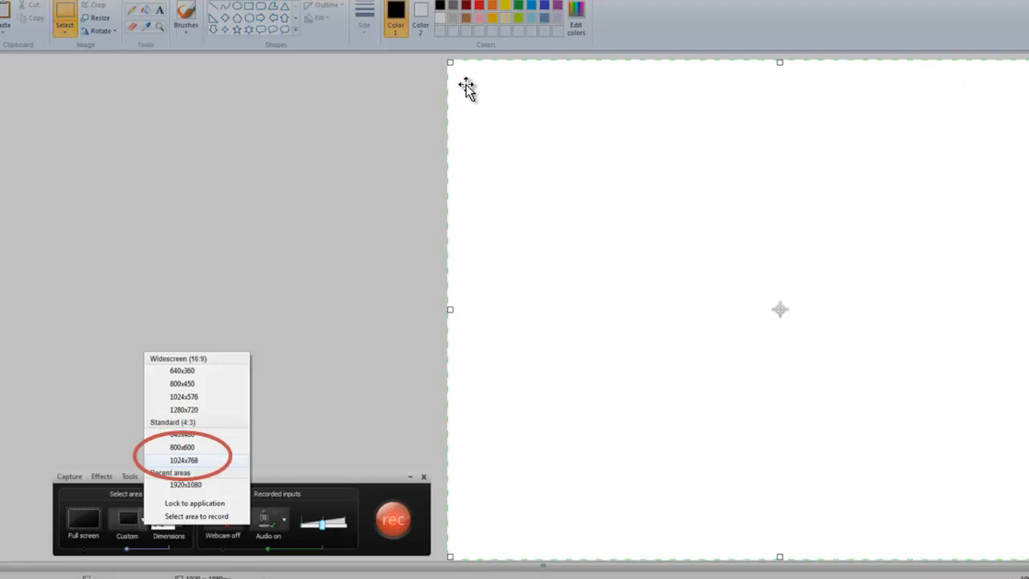
pyautogui.moveTo(483, 309)
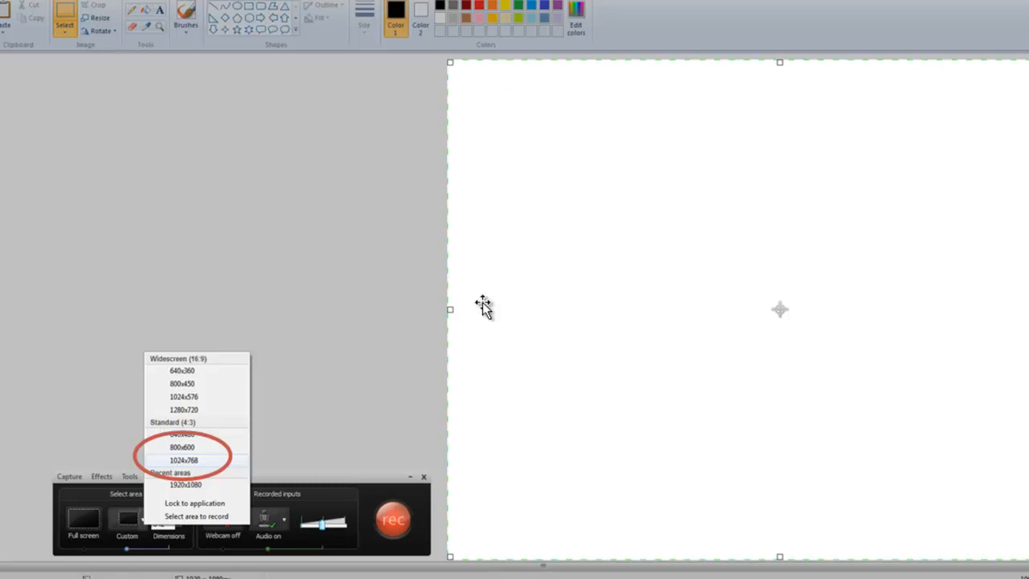
pyautogui.moveTo(228, 378)
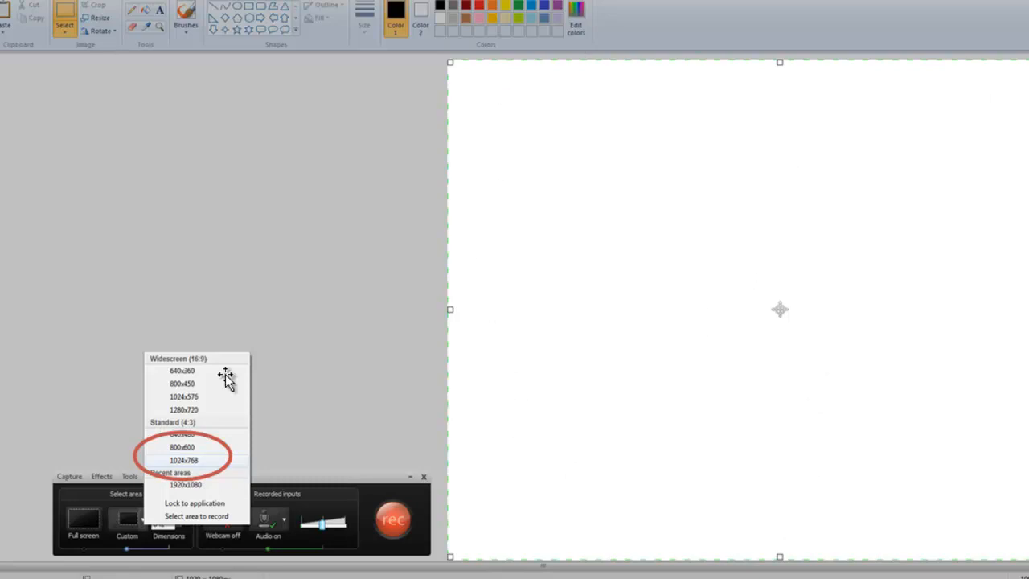
pyautogui.moveTo(450, 64)
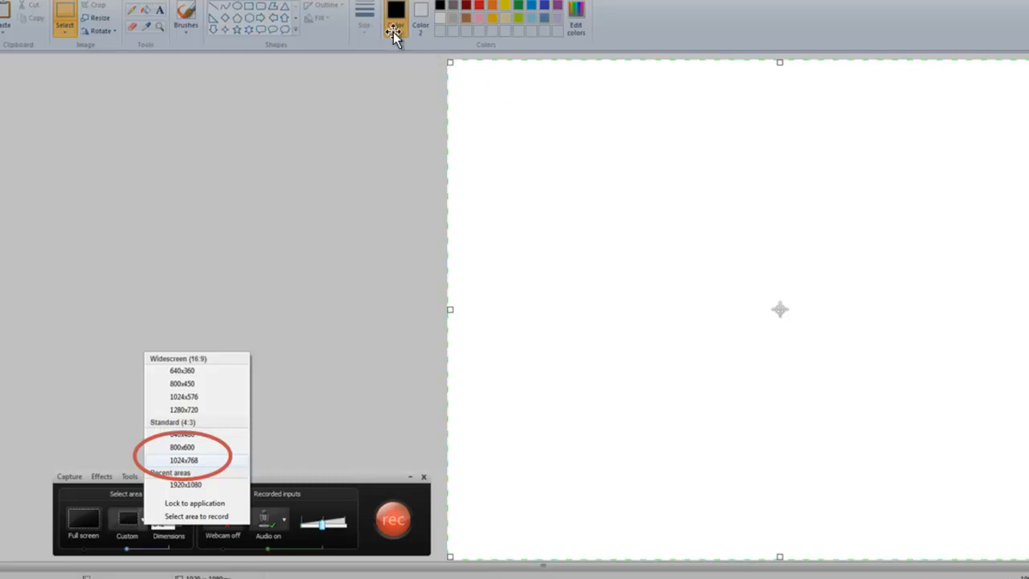
pyautogui.moveTo(827, 476)
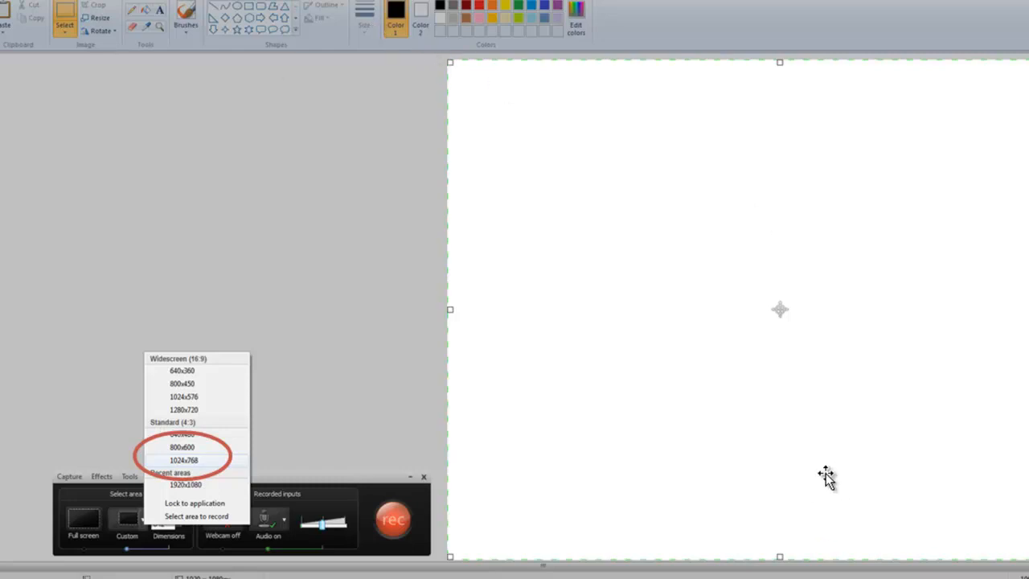
pyautogui.moveTo(877, 498)
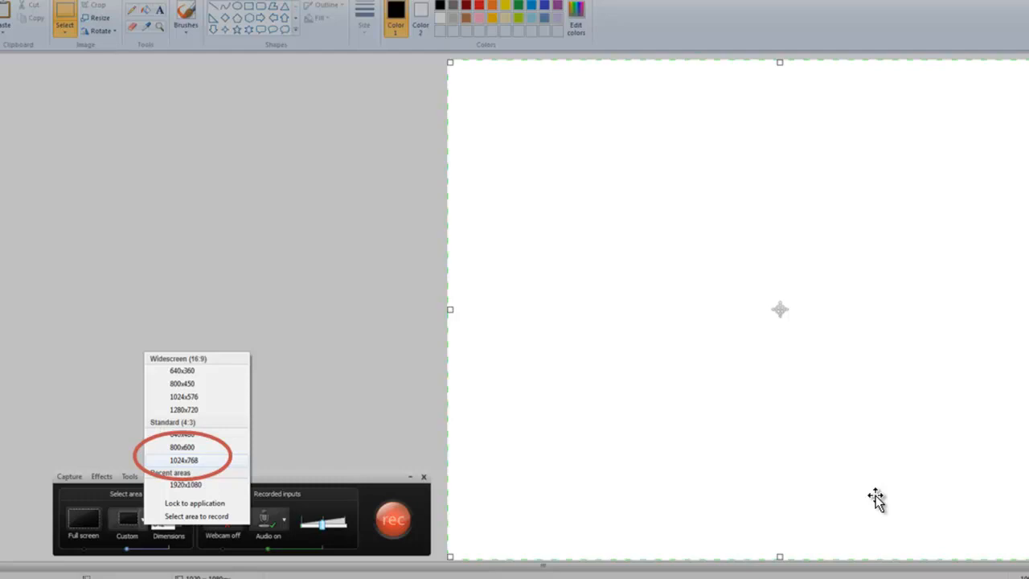
pyautogui.moveTo(352, 33)
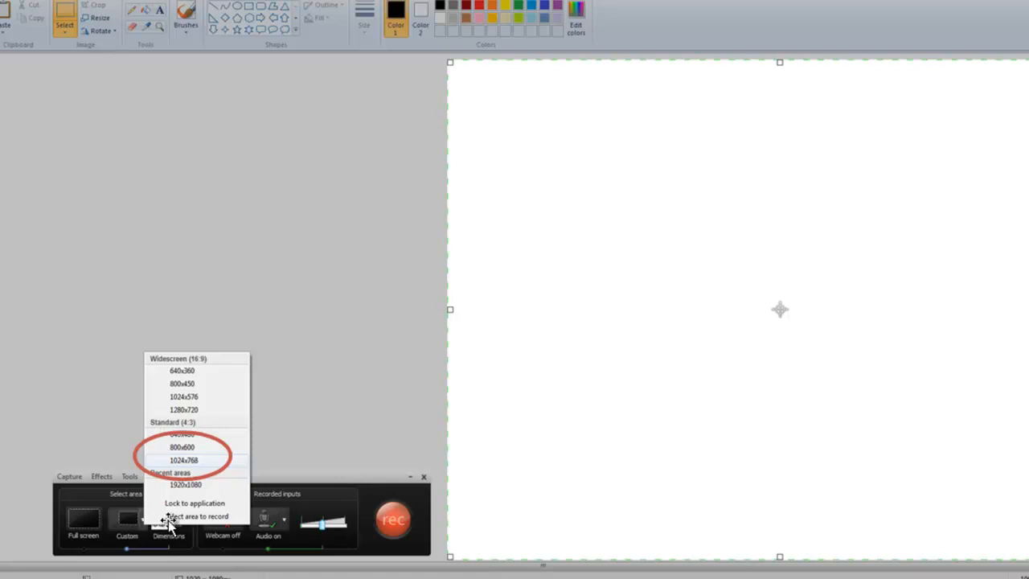
pyautogui.moveTo(158, 528)
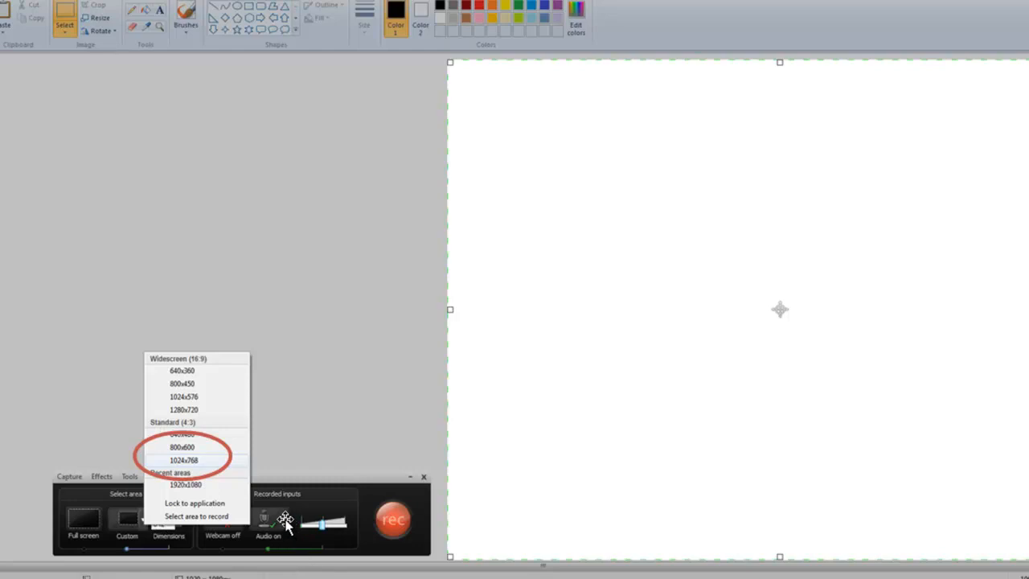
pyautogui.moveTo(288, 426)
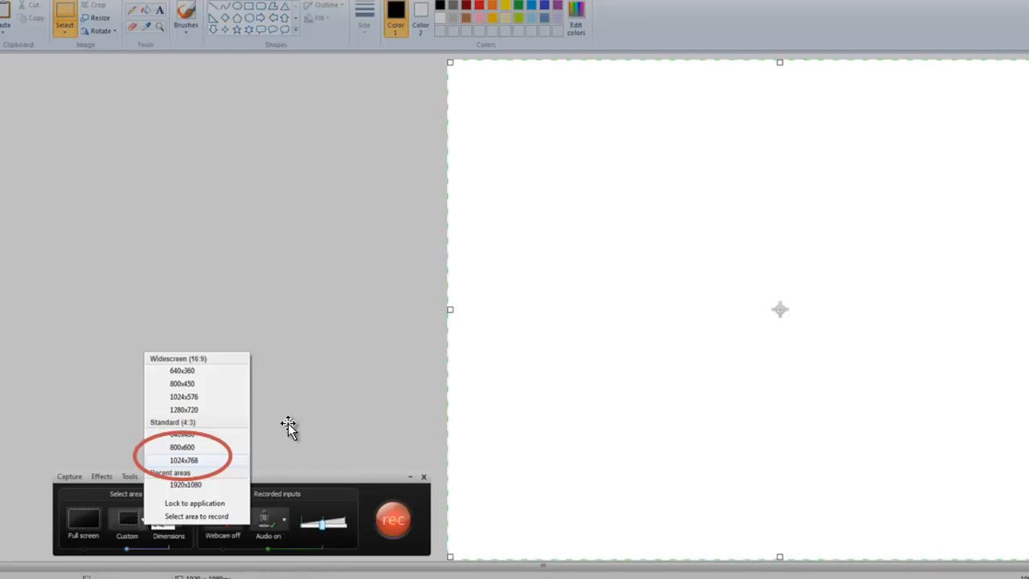
pyautogui.moveTo(304, 418)
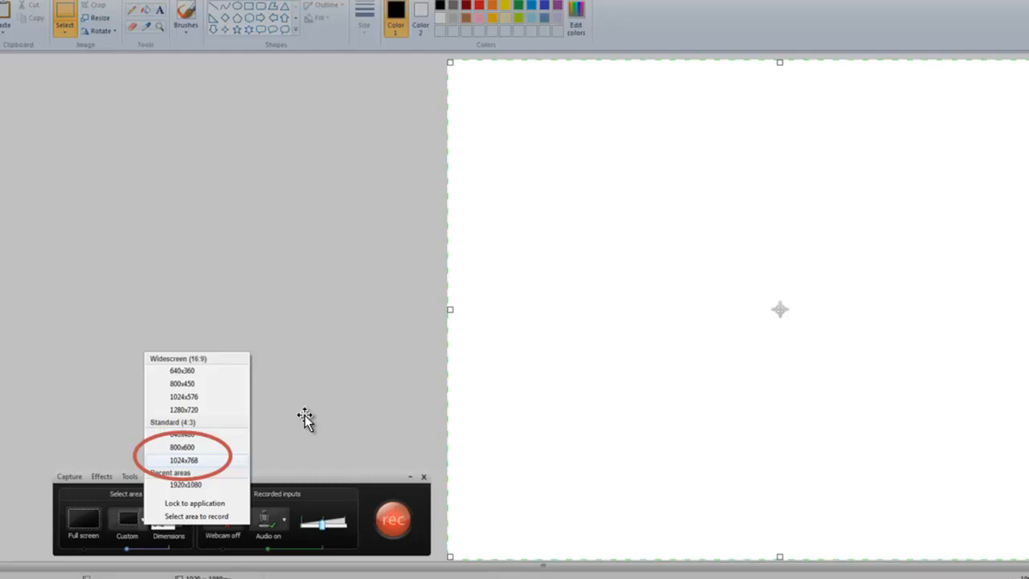
pyautogui.moveTo(320, 531)
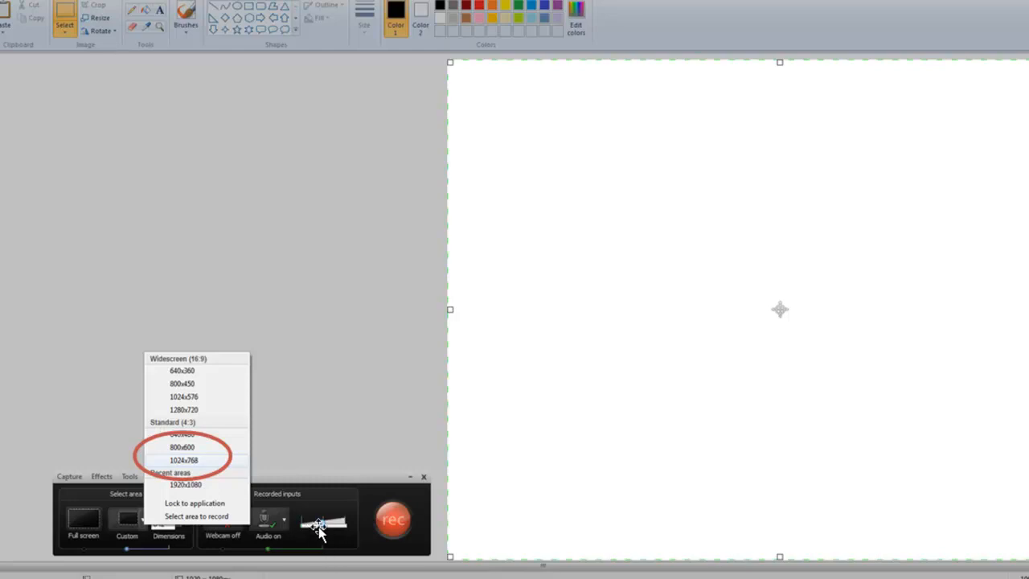
pyautogui.moveTo(332, 525)
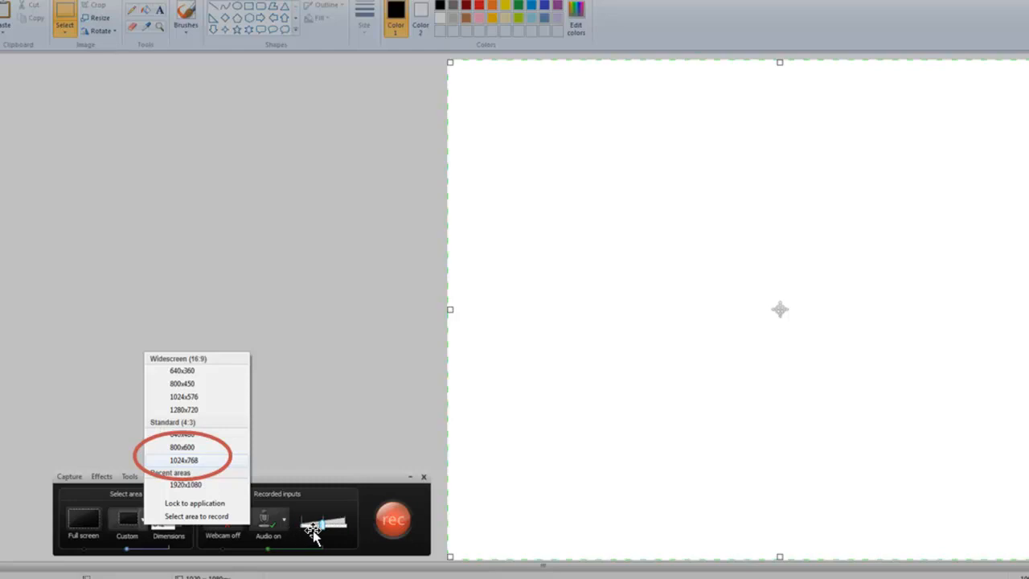
pyautogui.moveTo(302, 529)
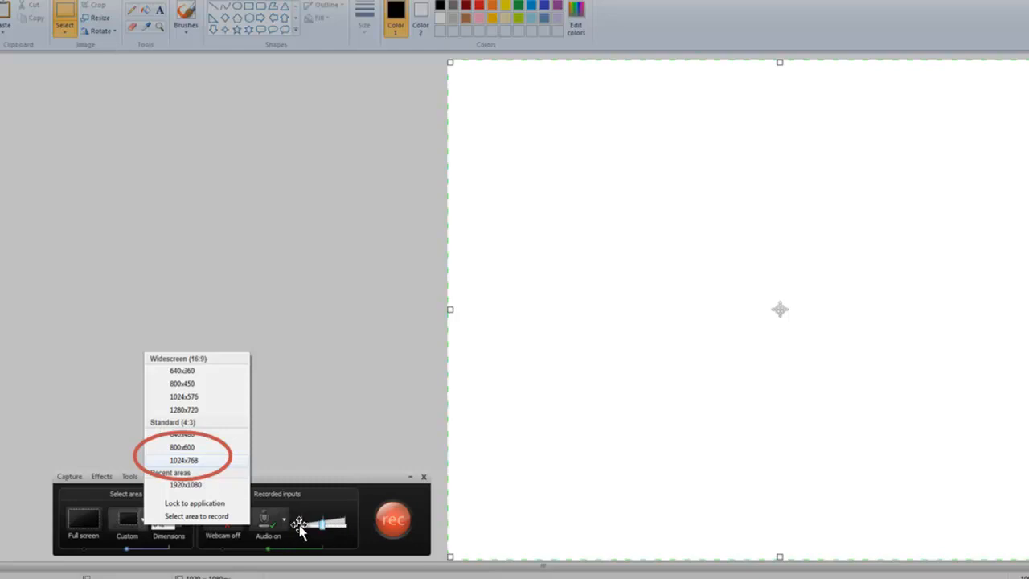
pyautogui.moveTo(314, 529)
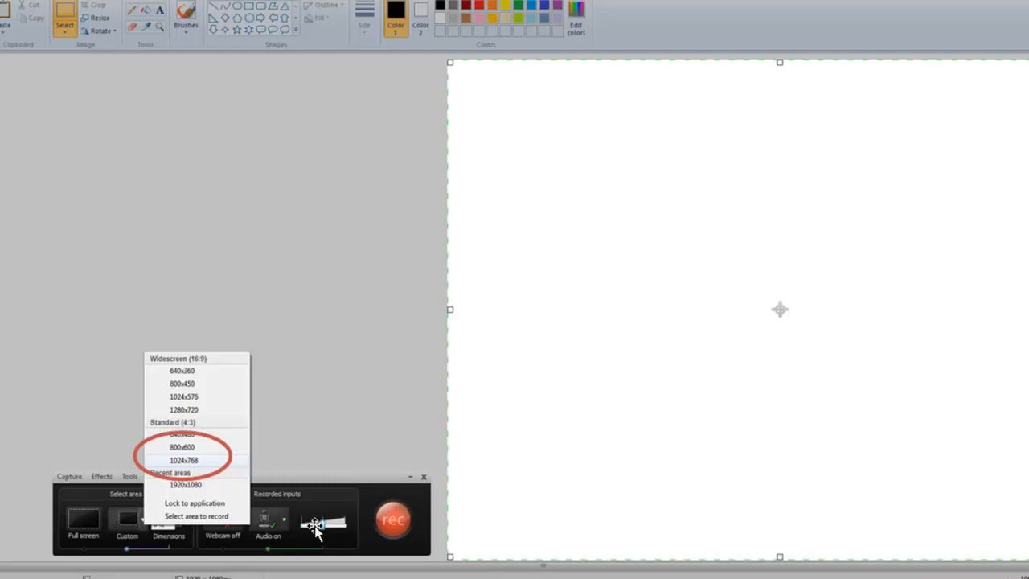
pyautogui.moveTo(213, 546)
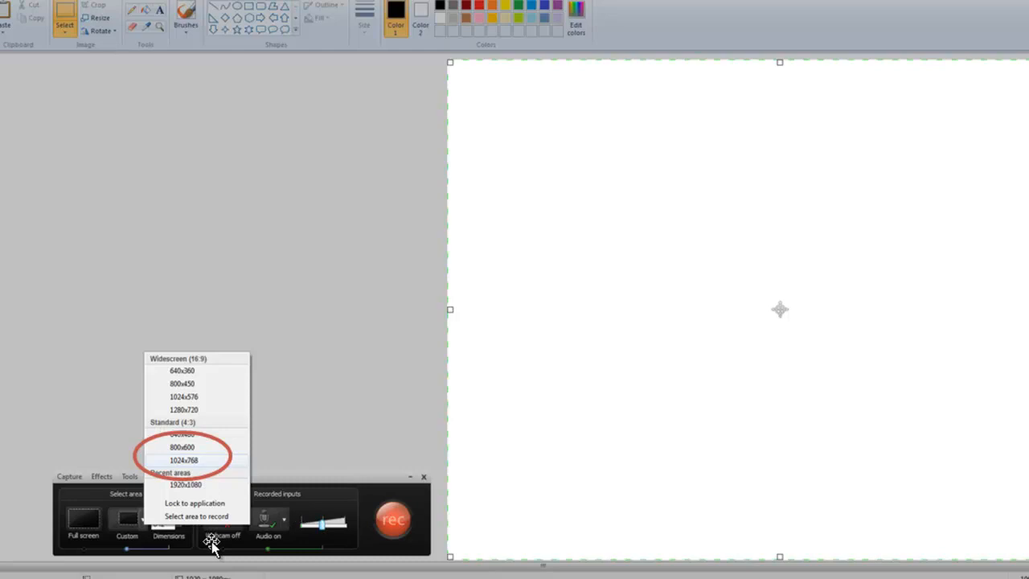
pyautogui.moveTo(495, 495)
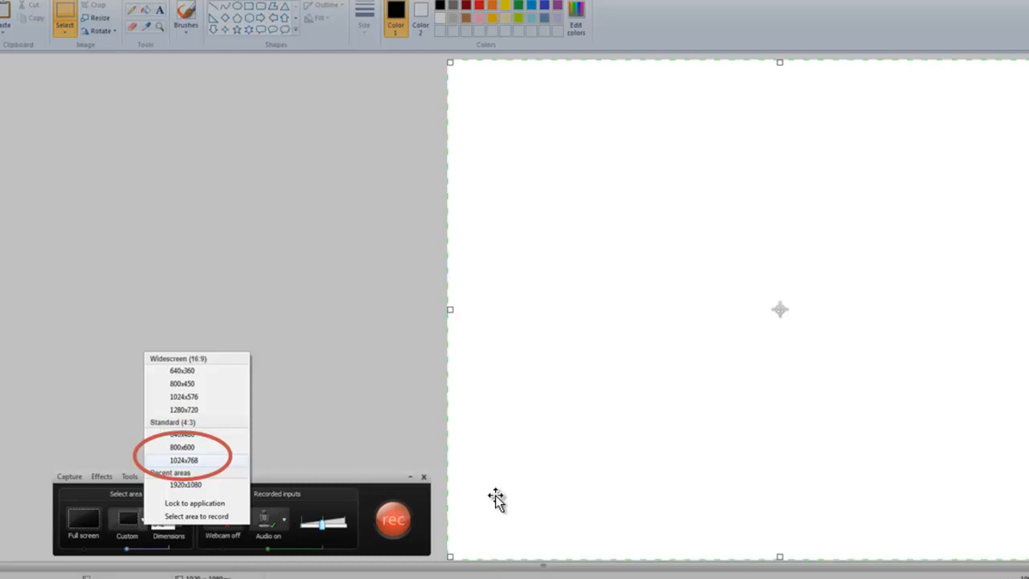
pyautogui.moveTo(299, 490)
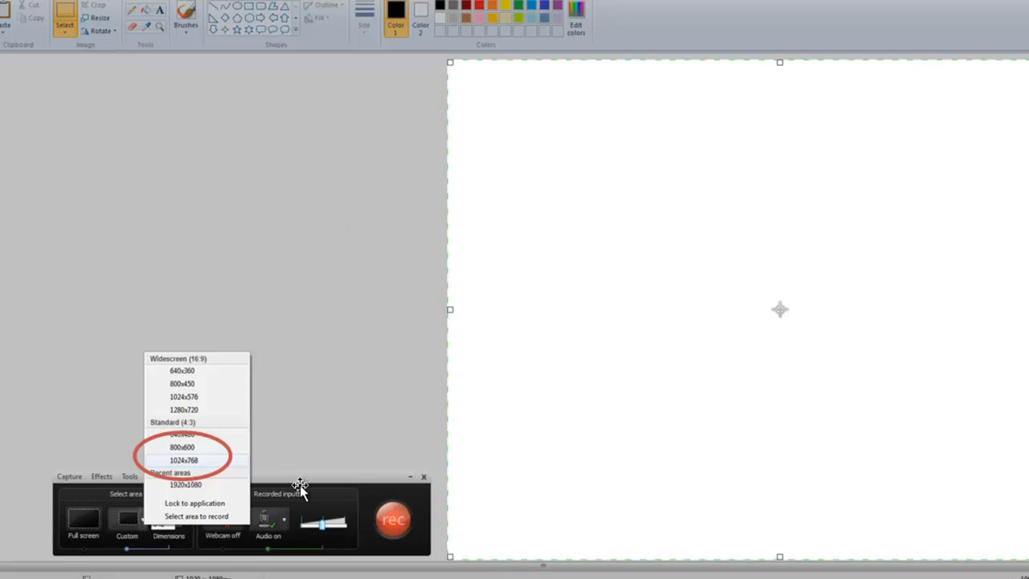
pyautogui.moveTo(360, 378)
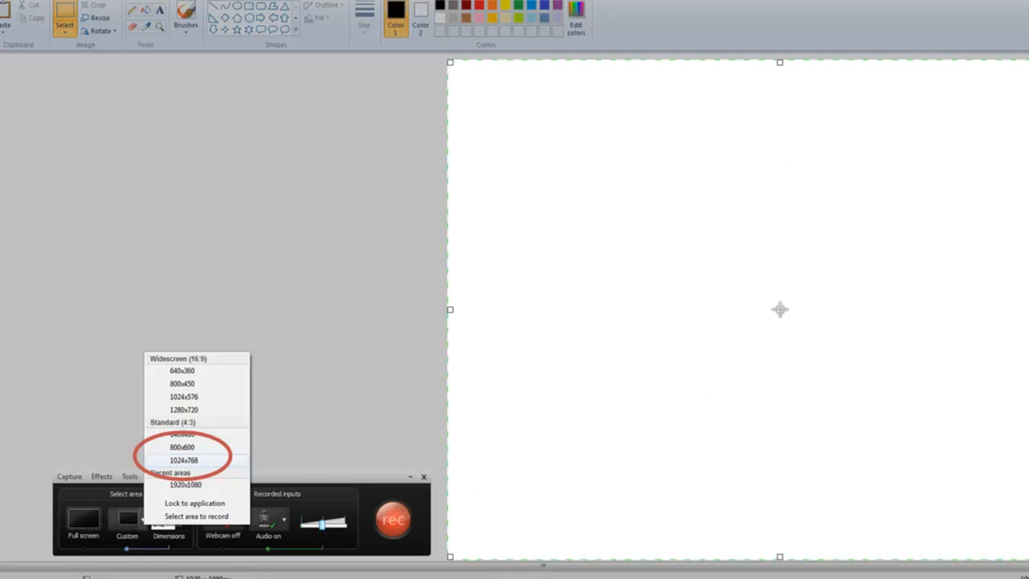
pyautogui.moveTo(572, 511)
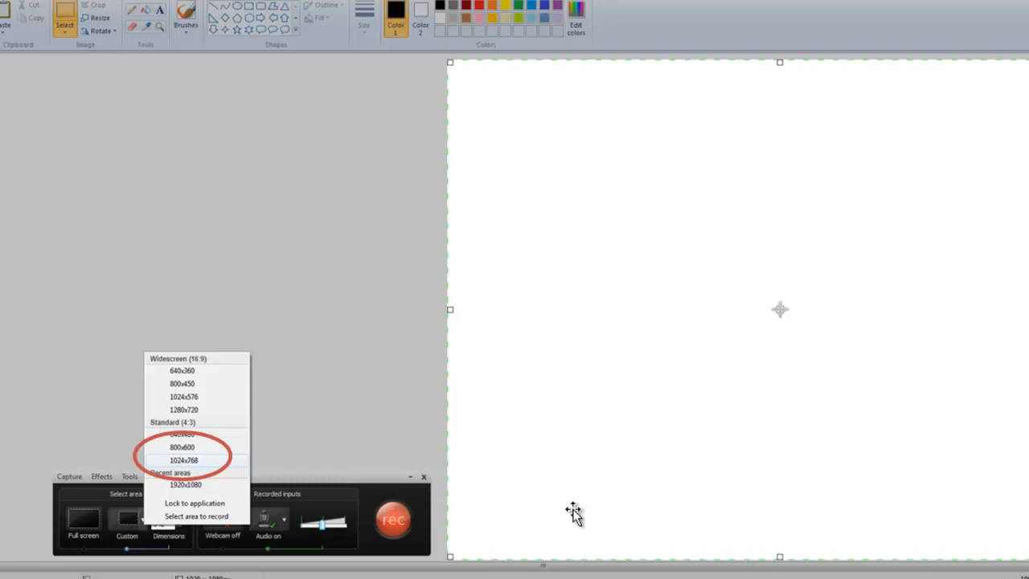
pyautogui.moveTo(238, 40)
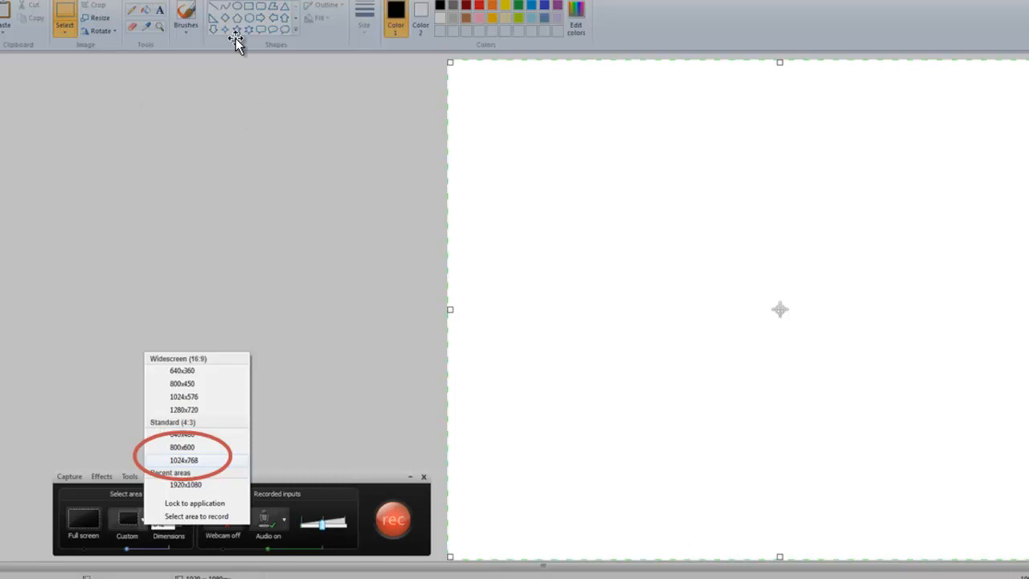
pyautogui.moveTo(240, 45)
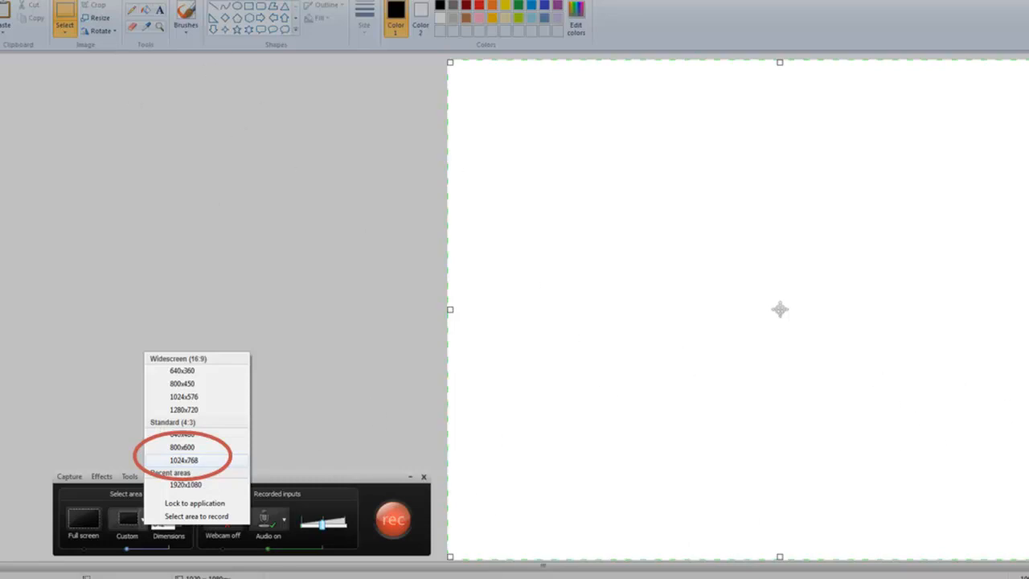
pyautogui.moveTo(231, 370)
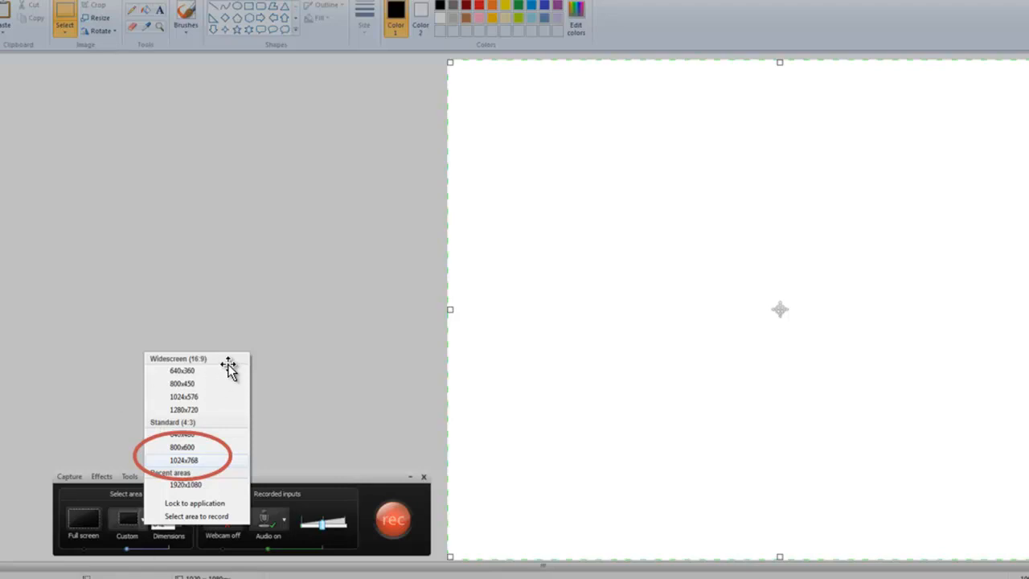
pyautogui.moveTo(333, 379)
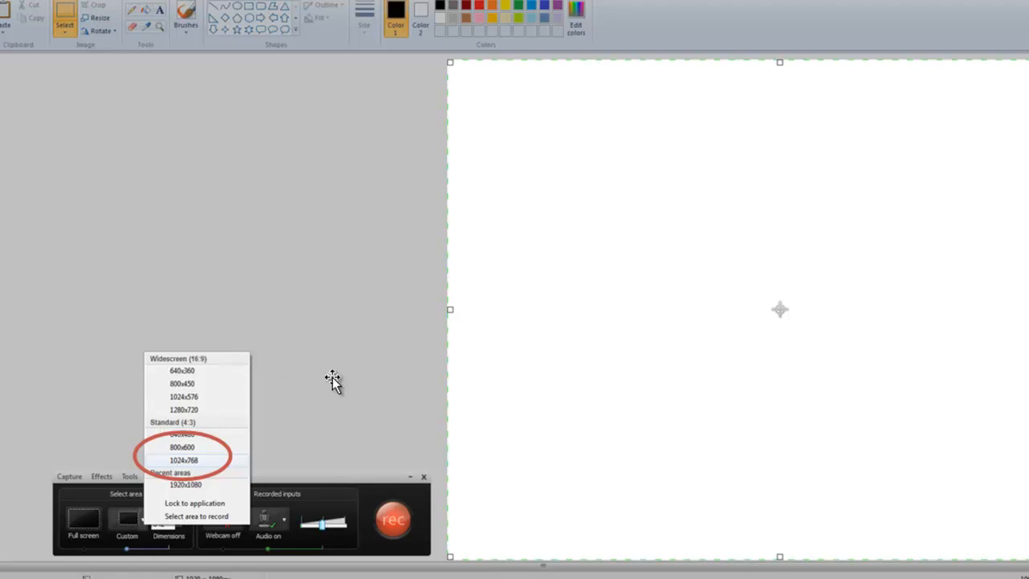
pyautogui.moveTo(501, 524)
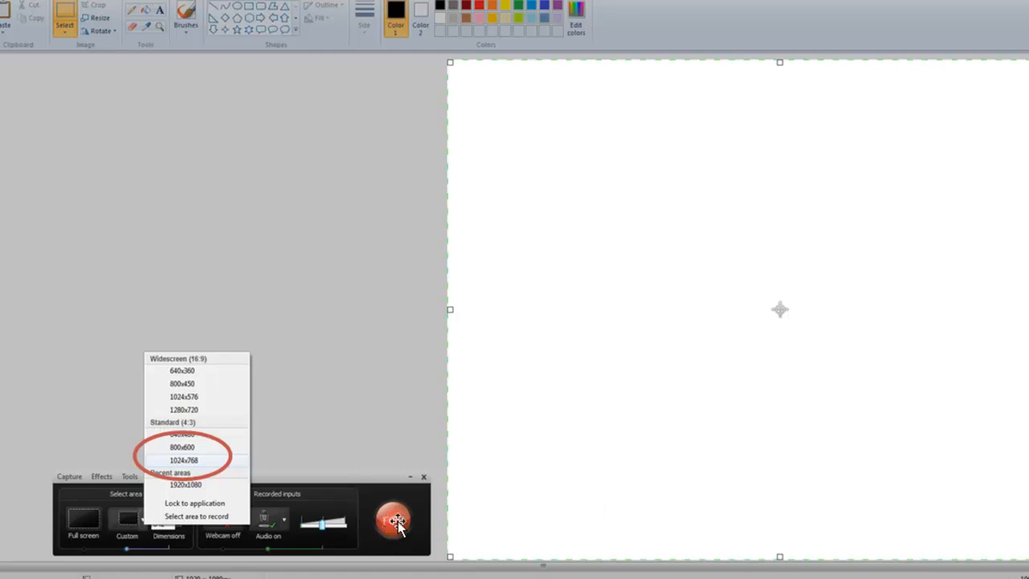
pyautogui.moveTo(835, 183)
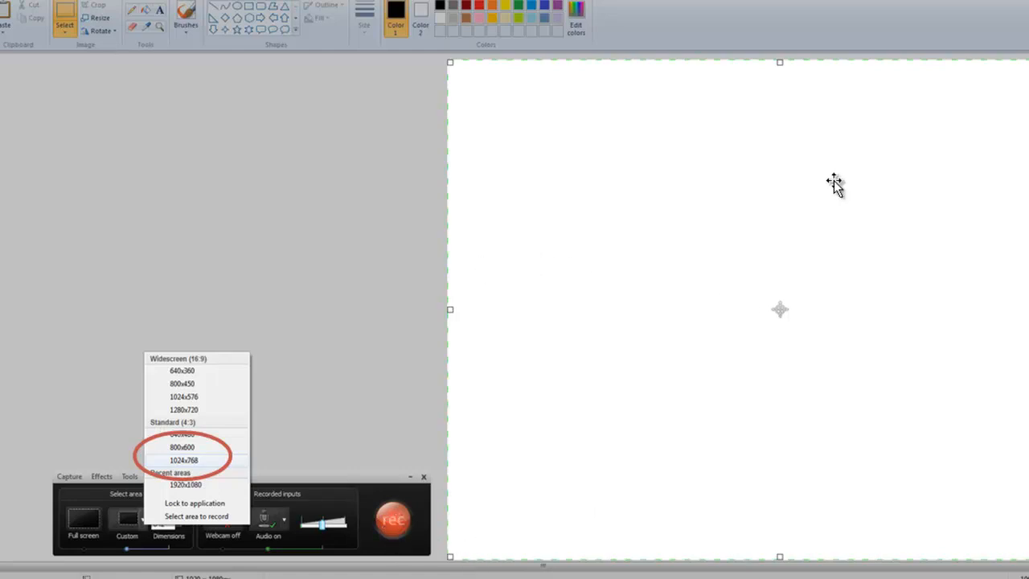
pyautogui.moveTo(830, 188)
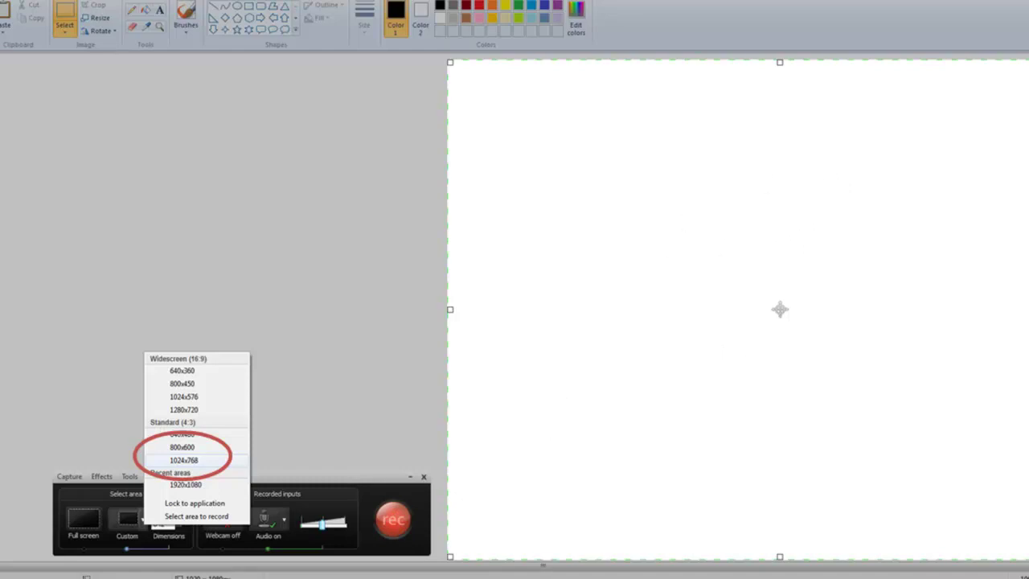
pyautogui.moveTo(424, 566)
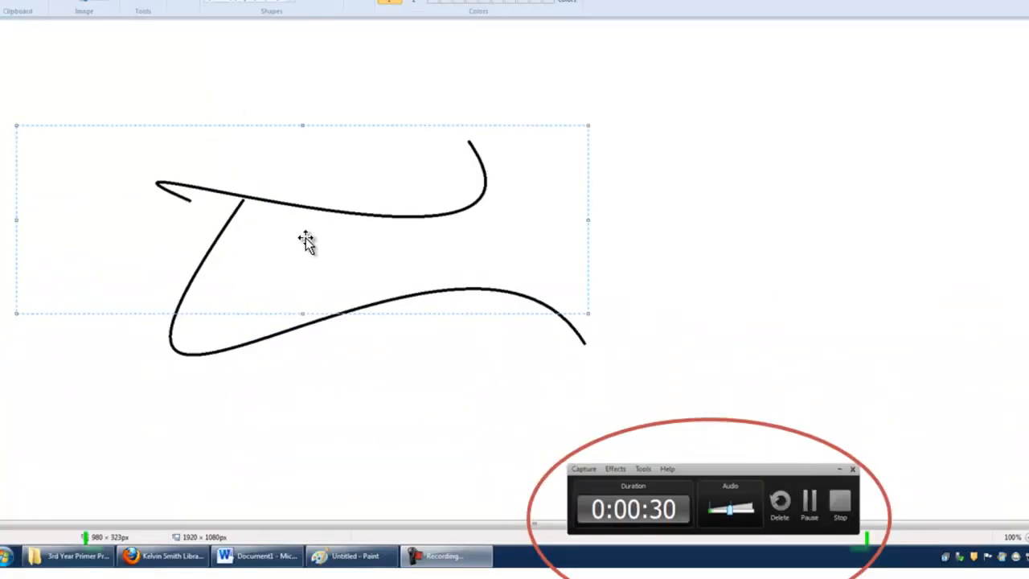
pyautogui.moveTo(550, 418)
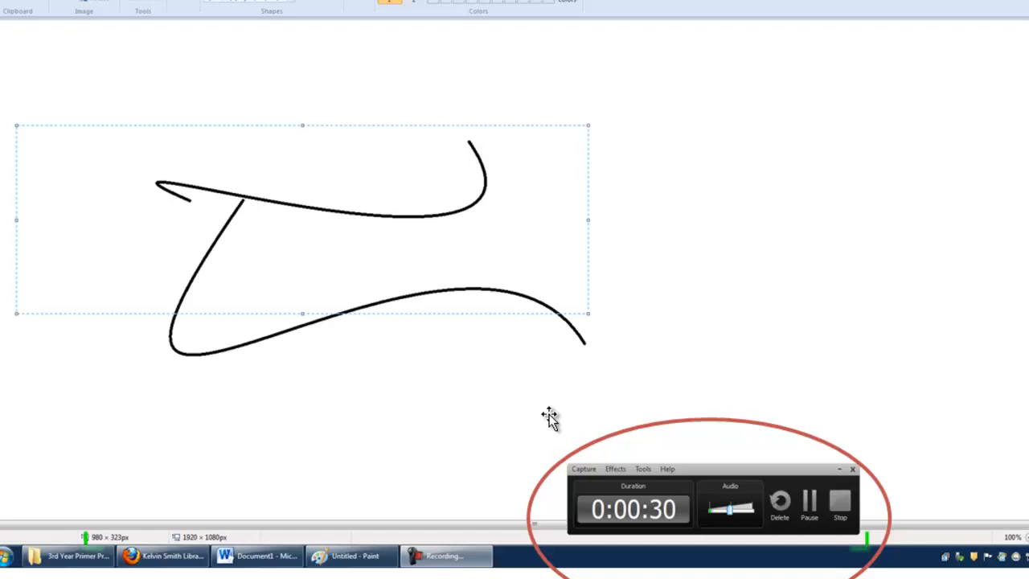
pyautogui.moveTo(665, 511)
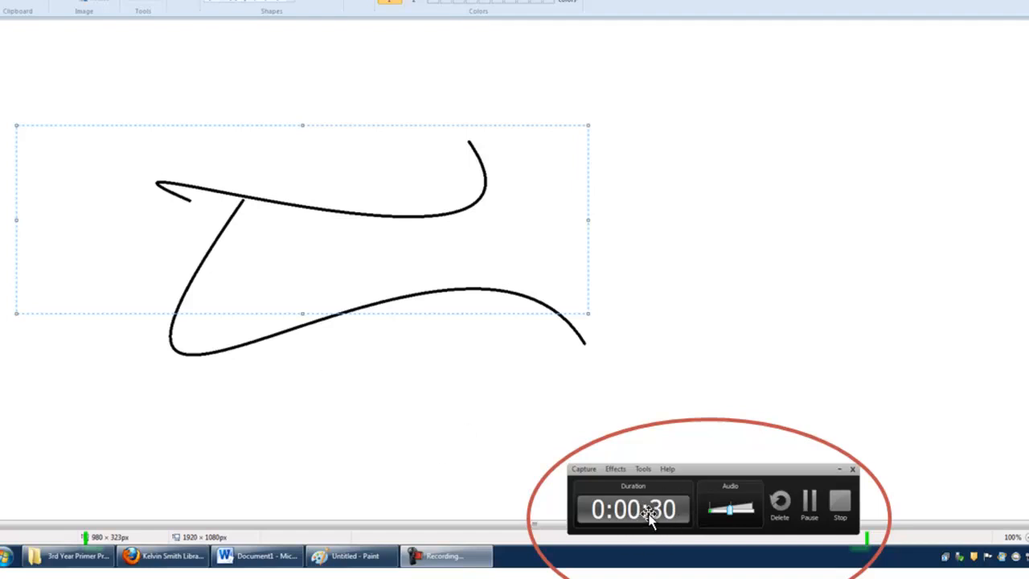
pyautogui.moveTo(724, 515)
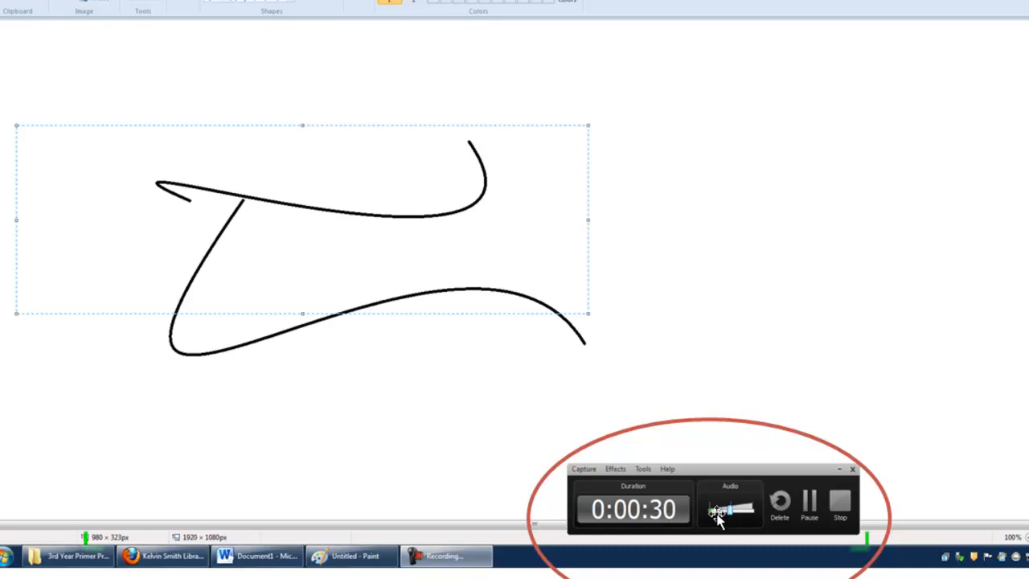
pyautogui.moveTo(800, 469)
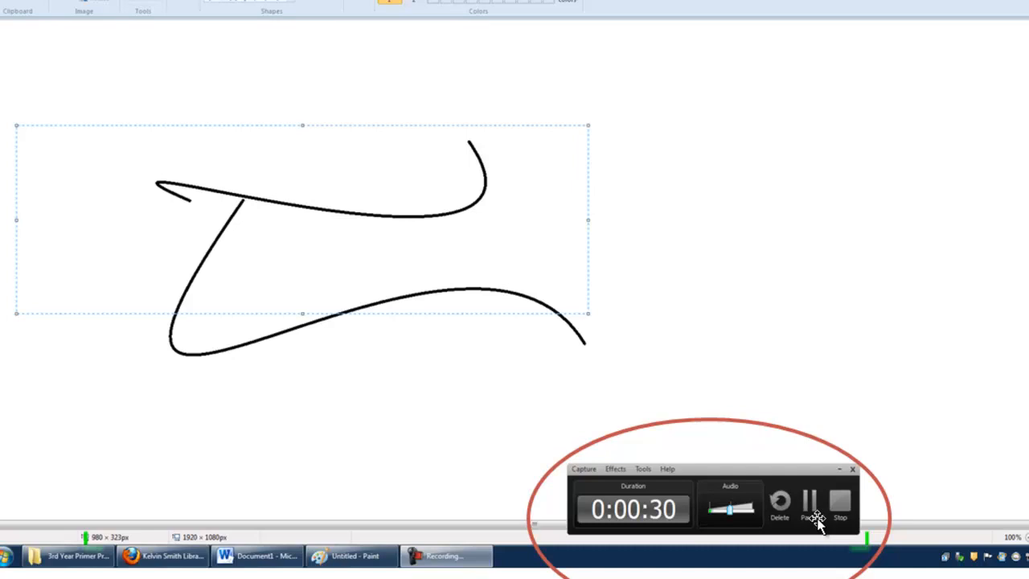
pyautogui.moveTo(746, 546)
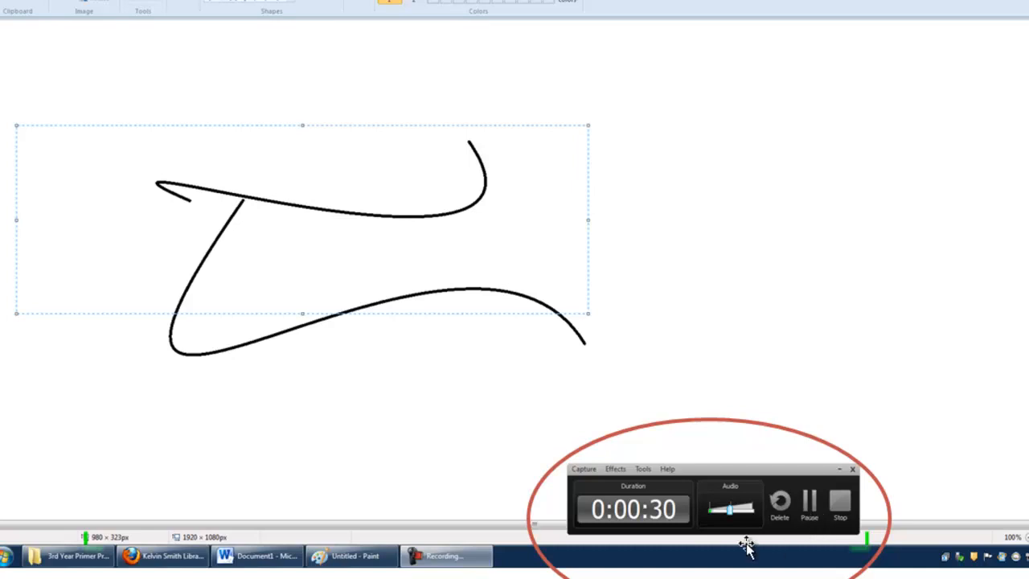
pyautogui.moveTo(748, 547)
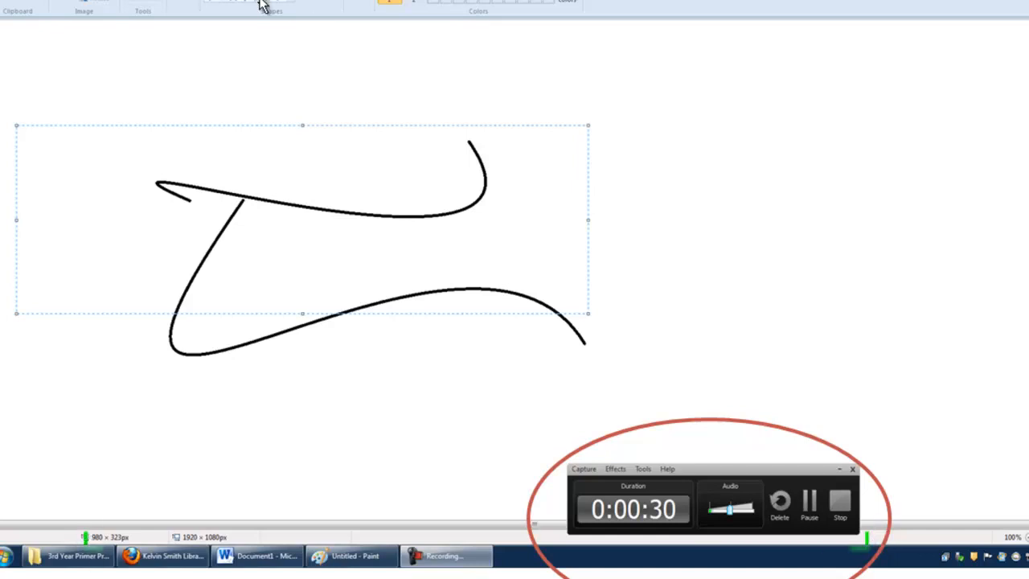
pyautogui.moveTo(442, 3)
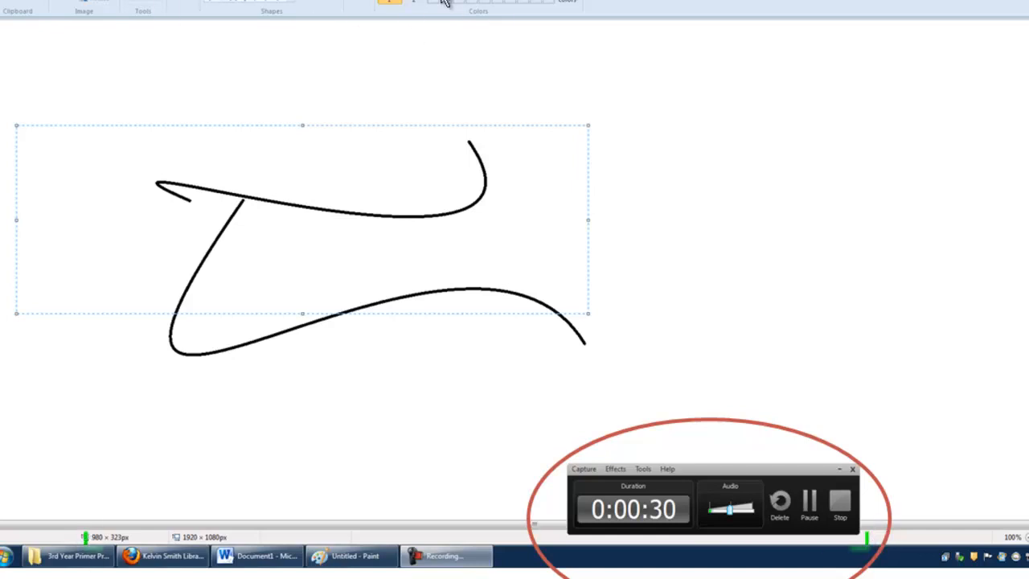
pyautogui.moveTo(79, 498)
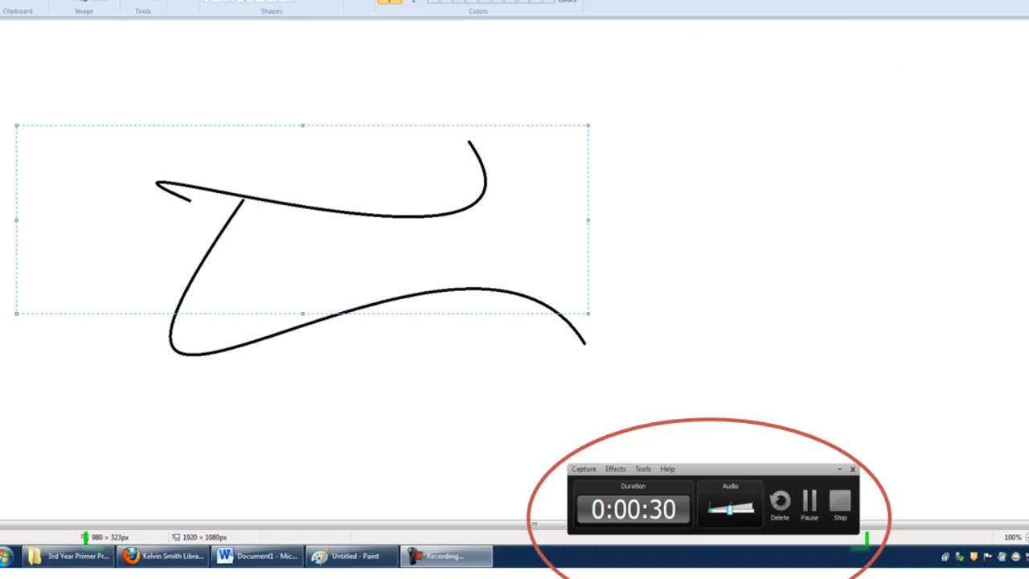
pyautogui.moveTo(791, 545)
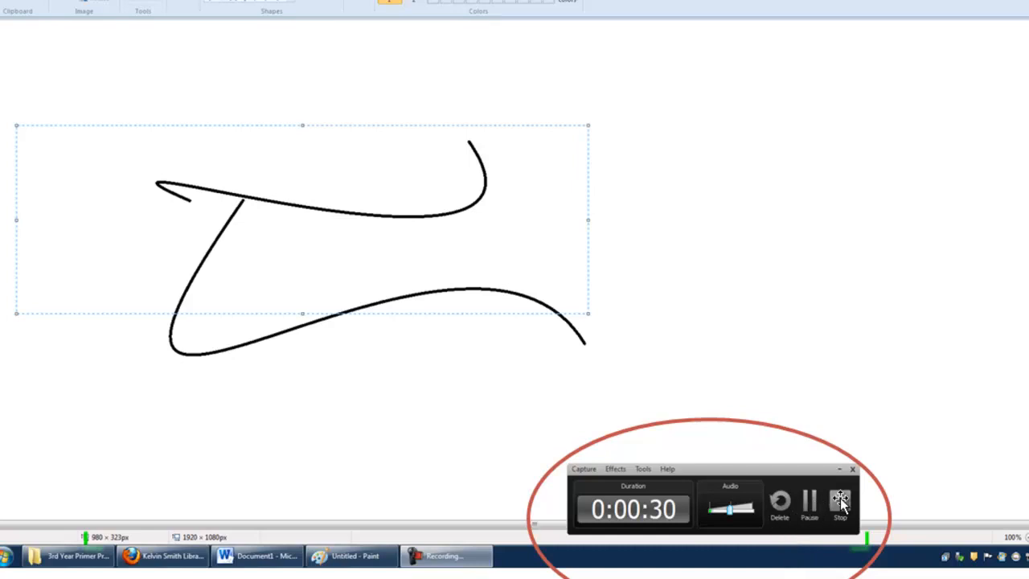
pyautogui.click(839, 501)
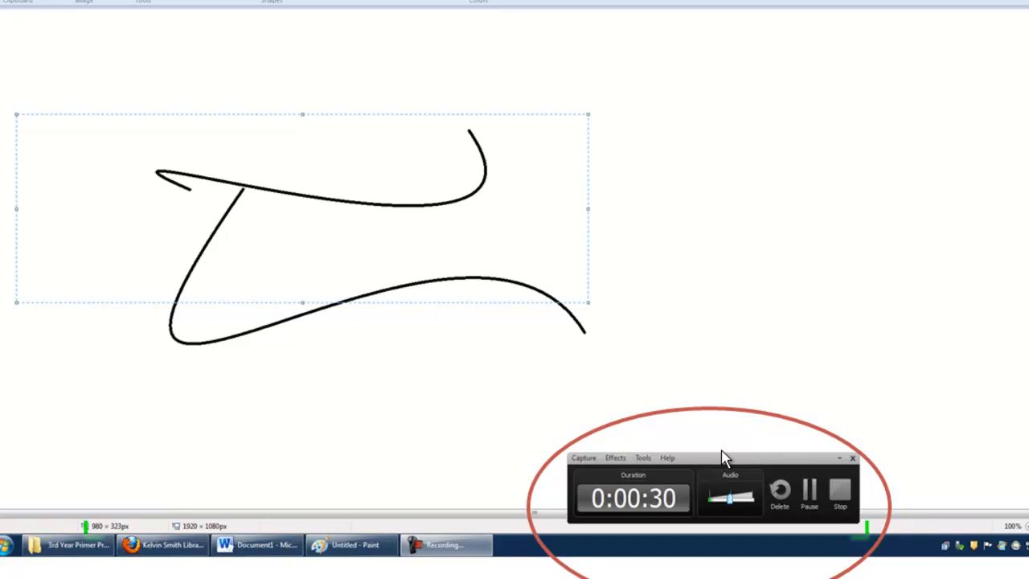
pyautogui.moveTo(836, 485)
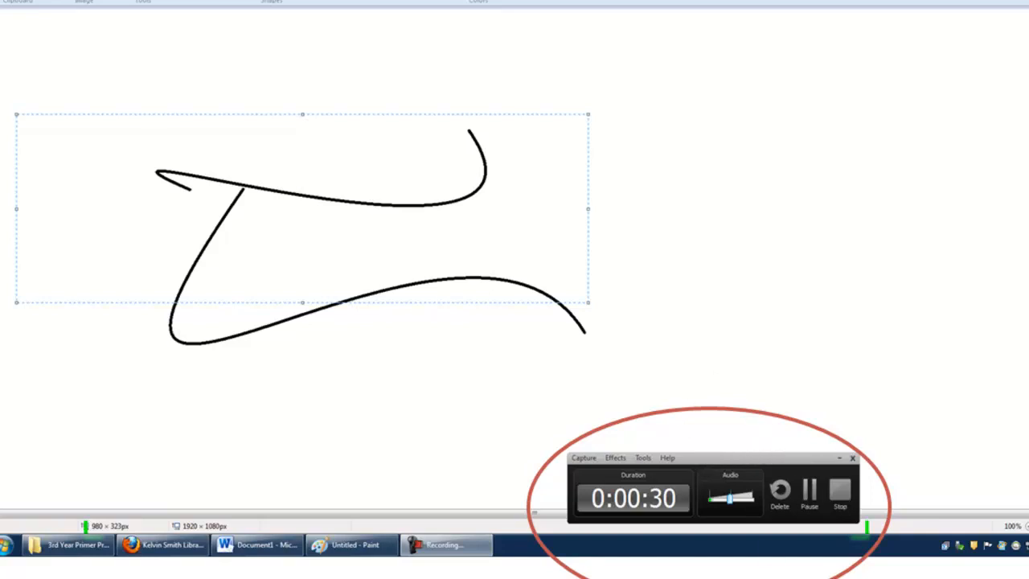
pyautogui.click(840, 494)
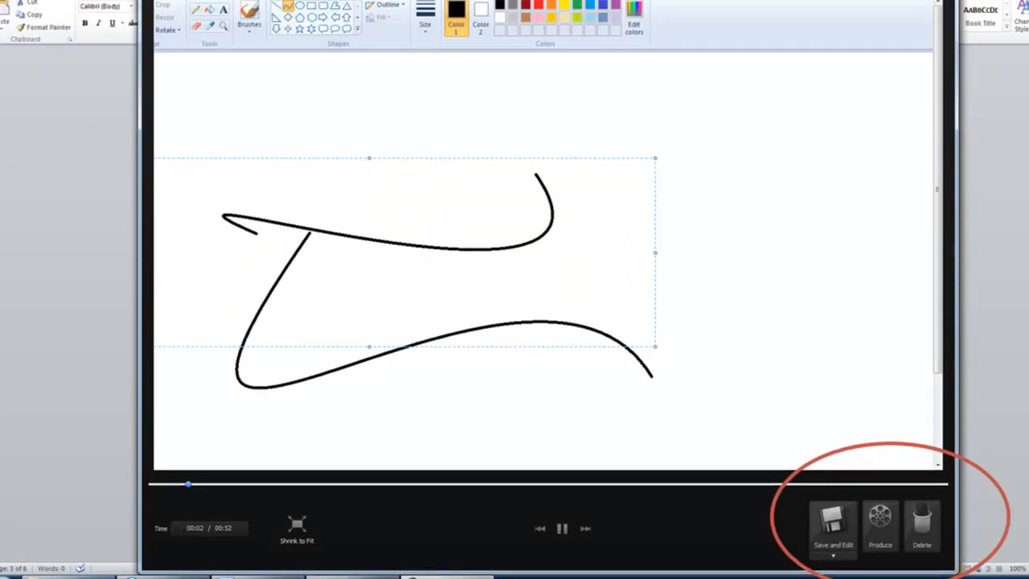
pyautogui.moveTo(175, 116)
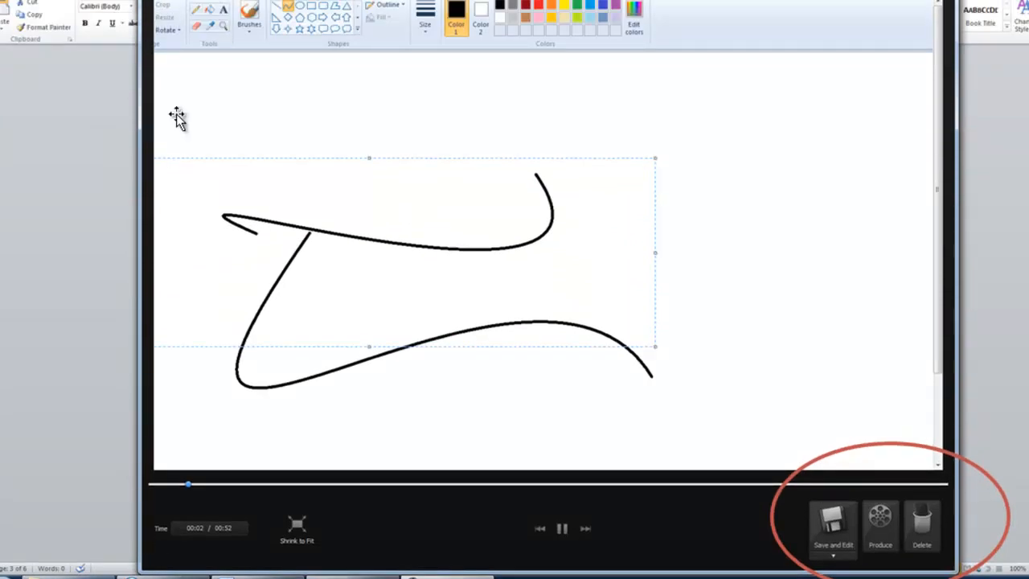
pyautogui.moveTo(203, 415)
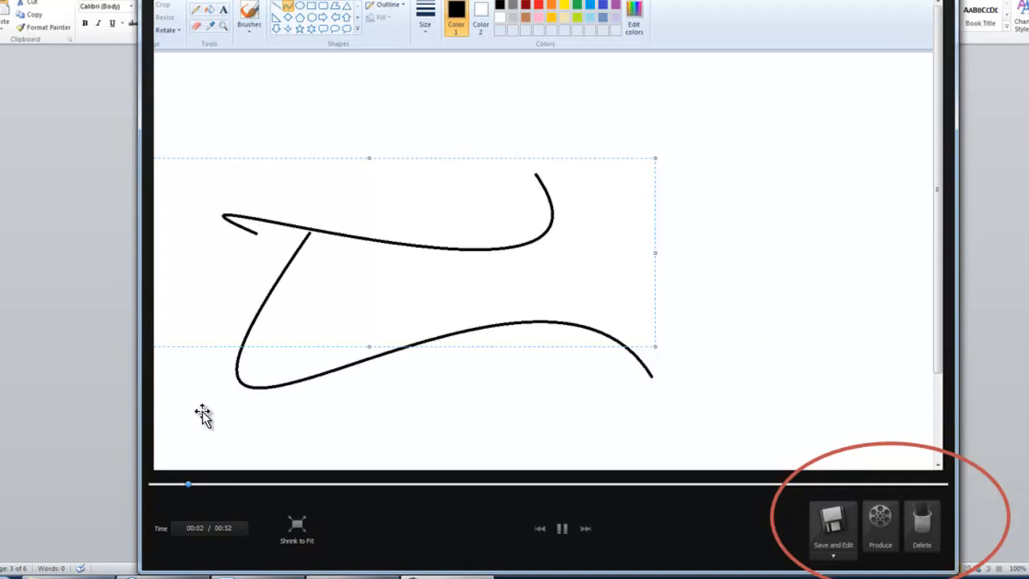
pyautogui.moveTo(782, 572)
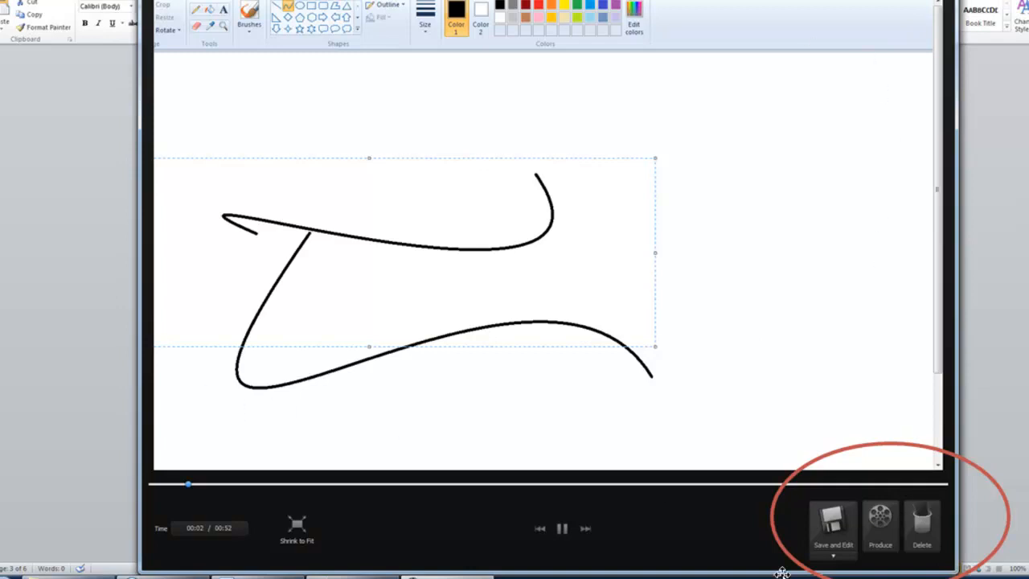
pyautogui.moveTo(558, 500)
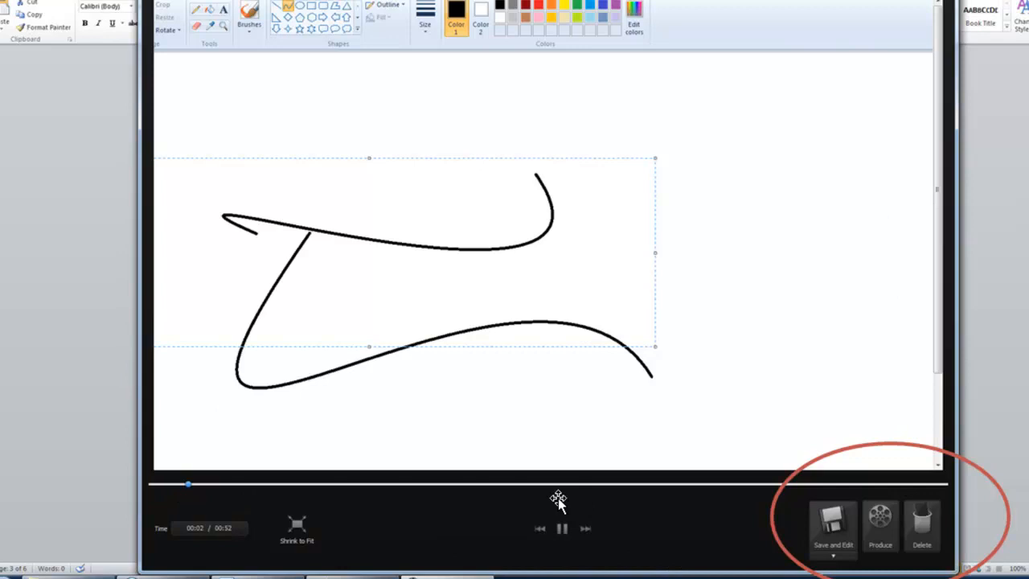
pyautogui.moveTo(392, 139)
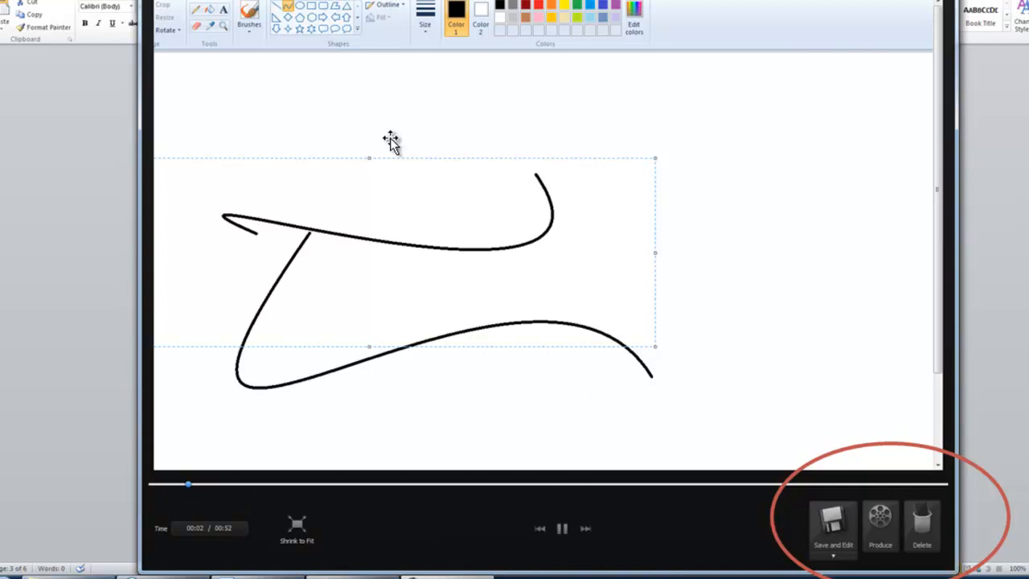
pyautogui.moveTo(421, 424)
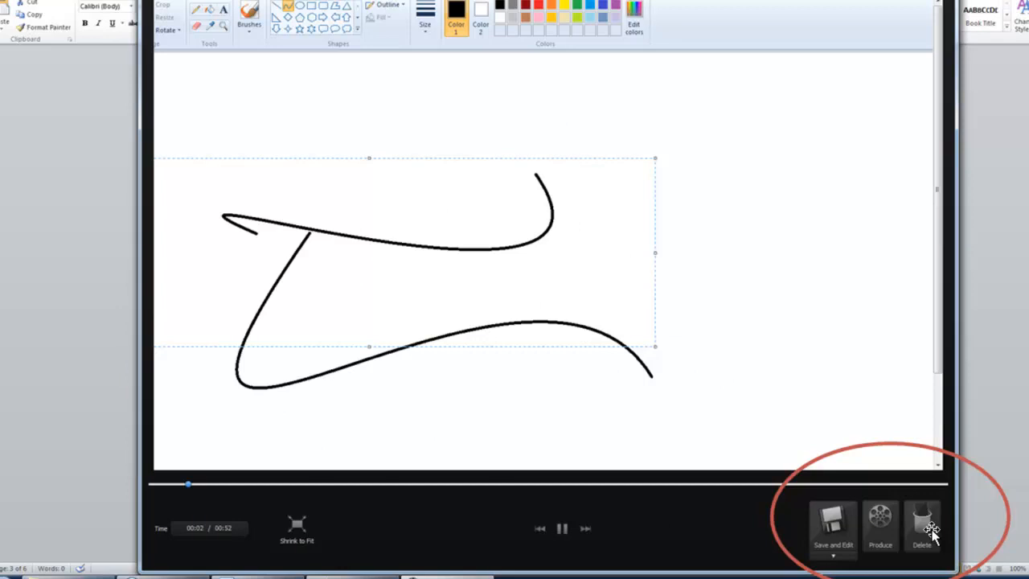
pyautogui.moveTo(827, 540)
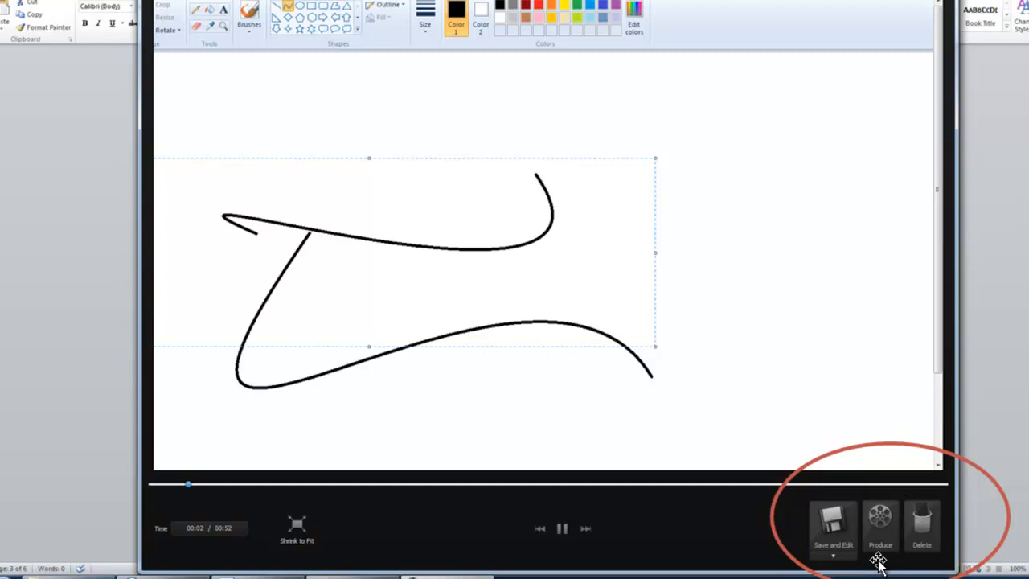
pyautogui.moveTo(923, 531)
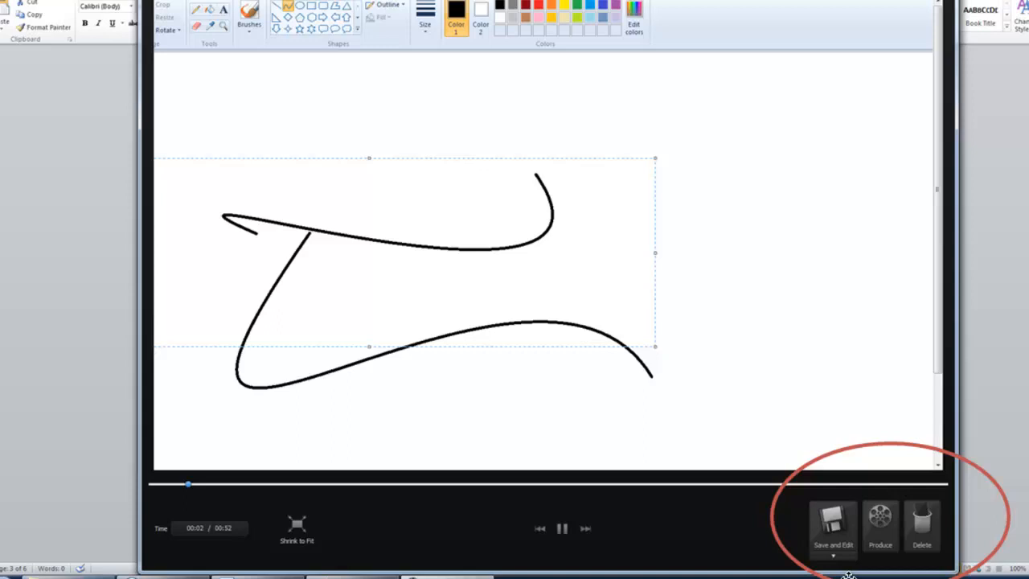
pyautogui.moveTo(826, 550)
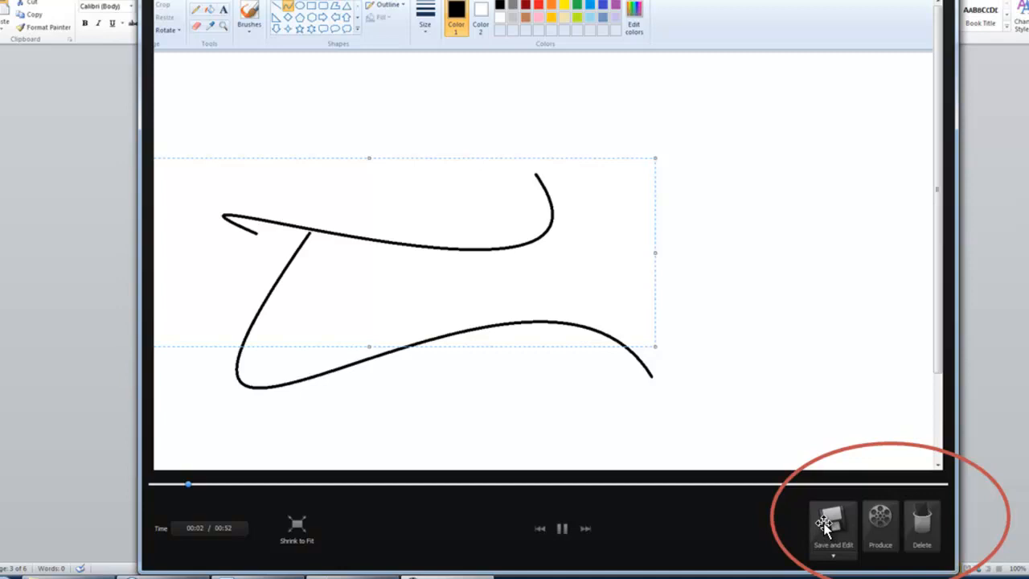
pyautogui.moveTo(828, 521)
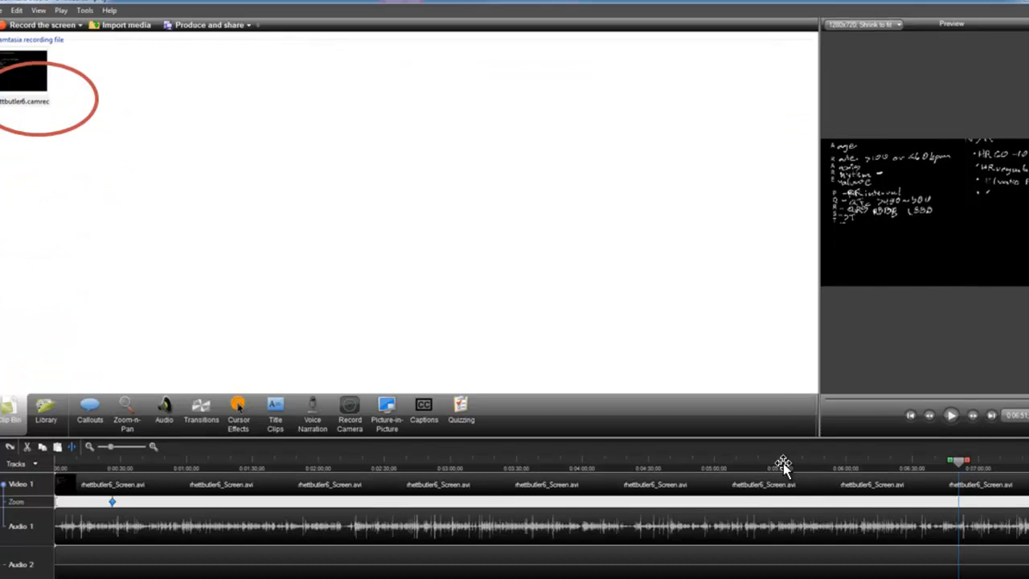
pyautogui.moveTo(87, 42)
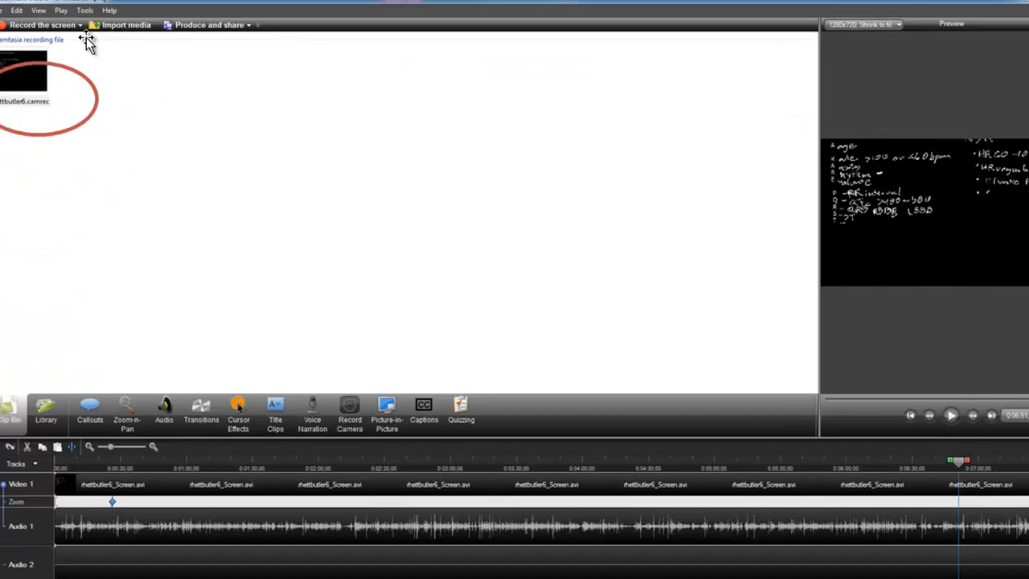
pyautogui.moveTo(46, 132)
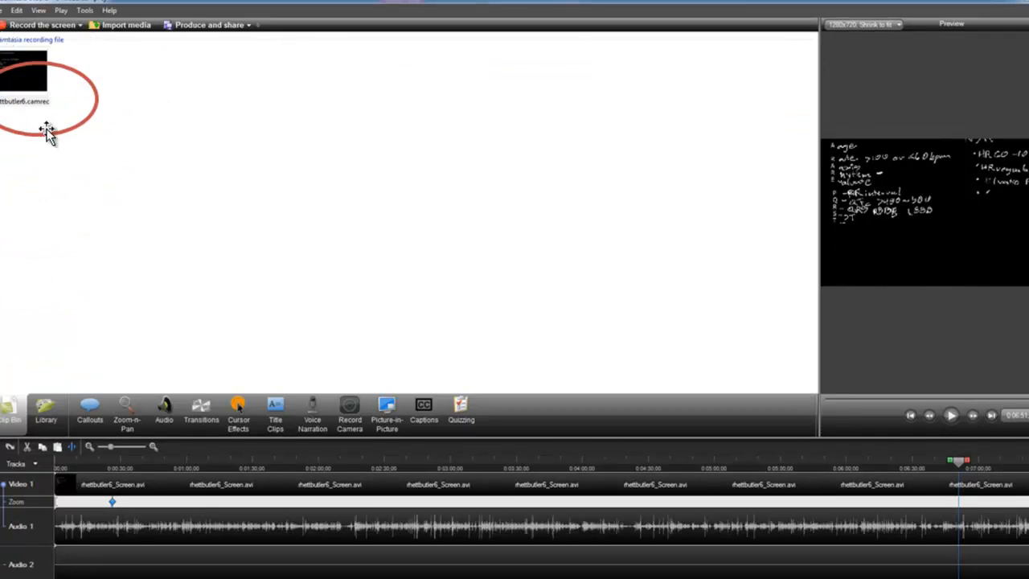
pyautogui.moveTo(45, 89)
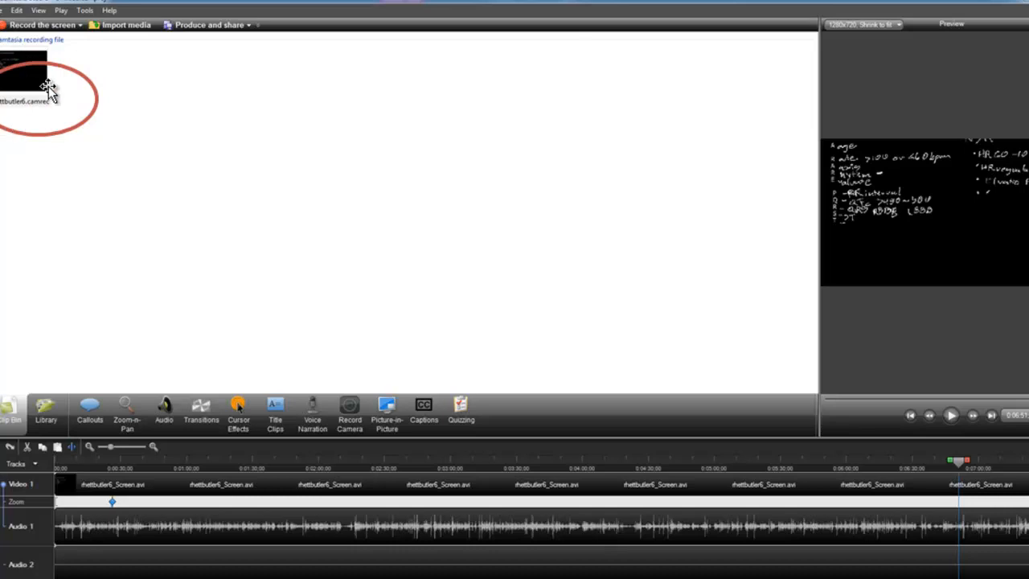
pyautogui.moveTo(80, 103)
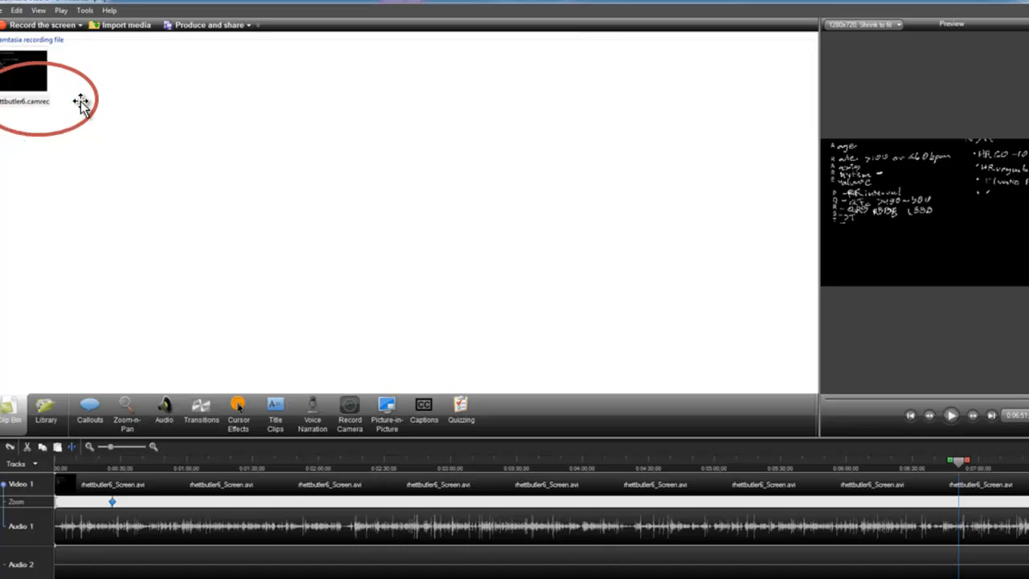
pyautogui.moveTo(51, 256)
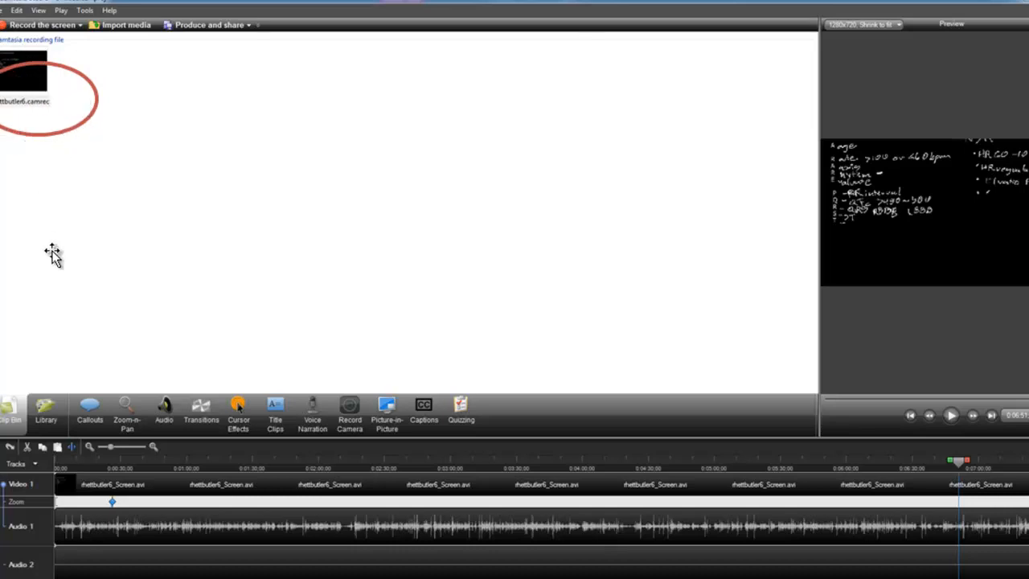
pyautogui.moveTo(65, 518)
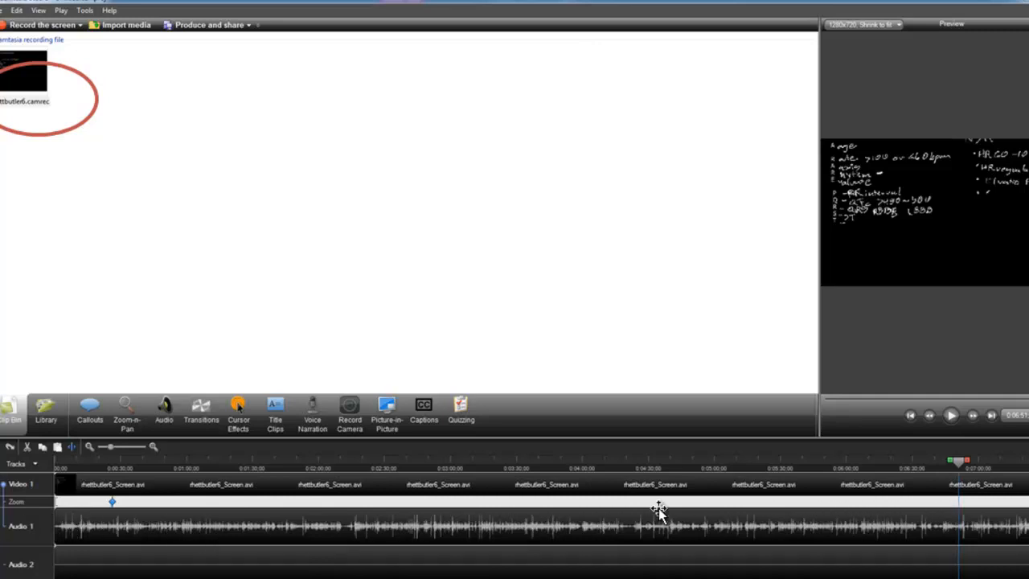
pyautogui.moveTo(100, 531)
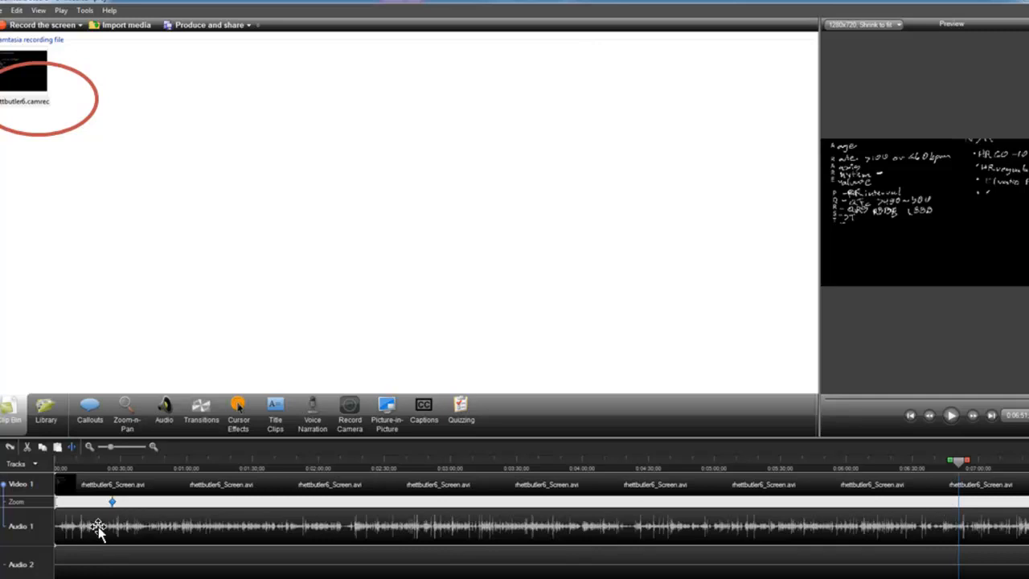
pyautogui.moveTo(168, 544)
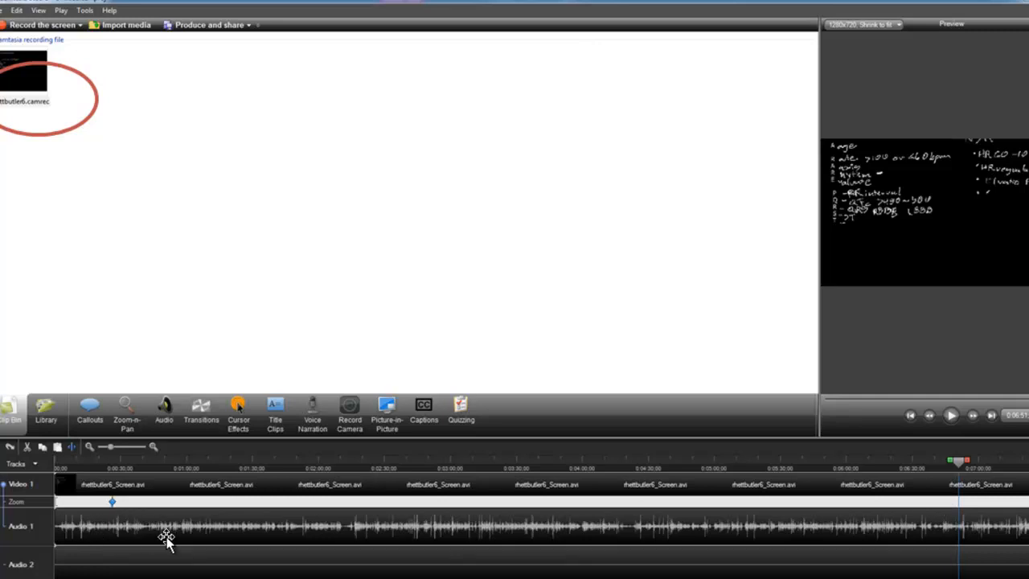
pyautogui.moveTo(152, 537)
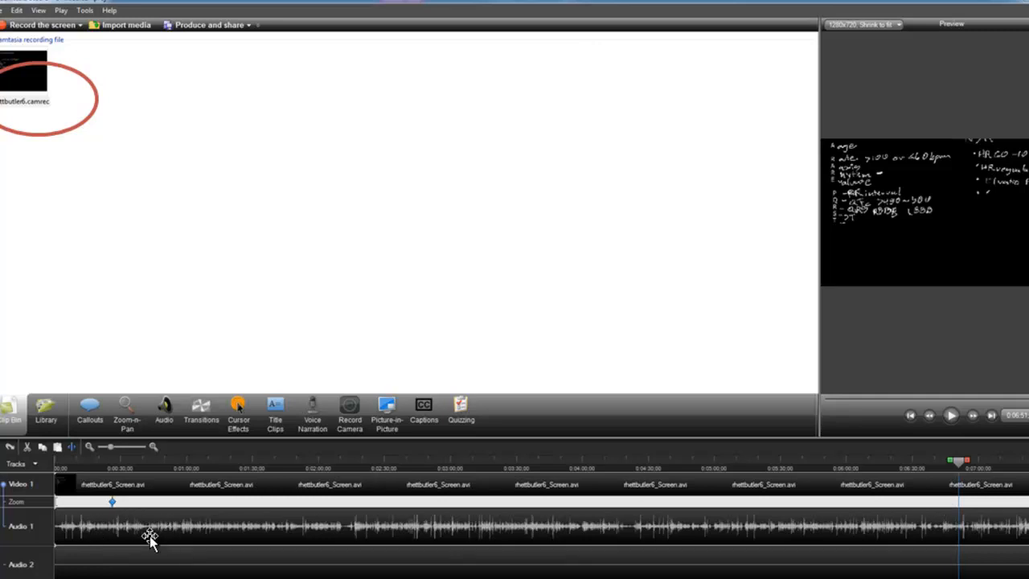
pyautogui.moveTo(71, 527)
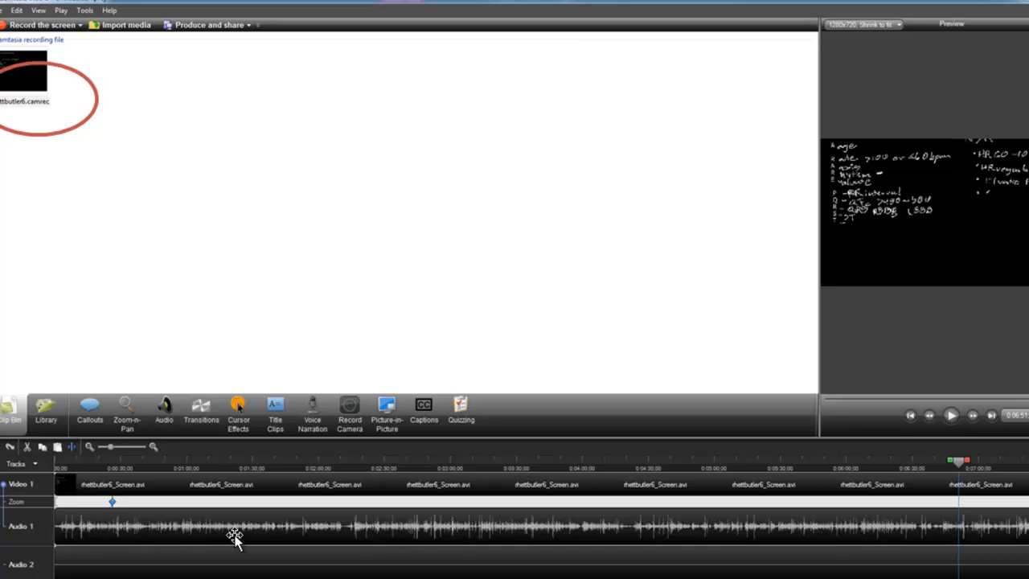
pyautogui.moveTo(322, 550)
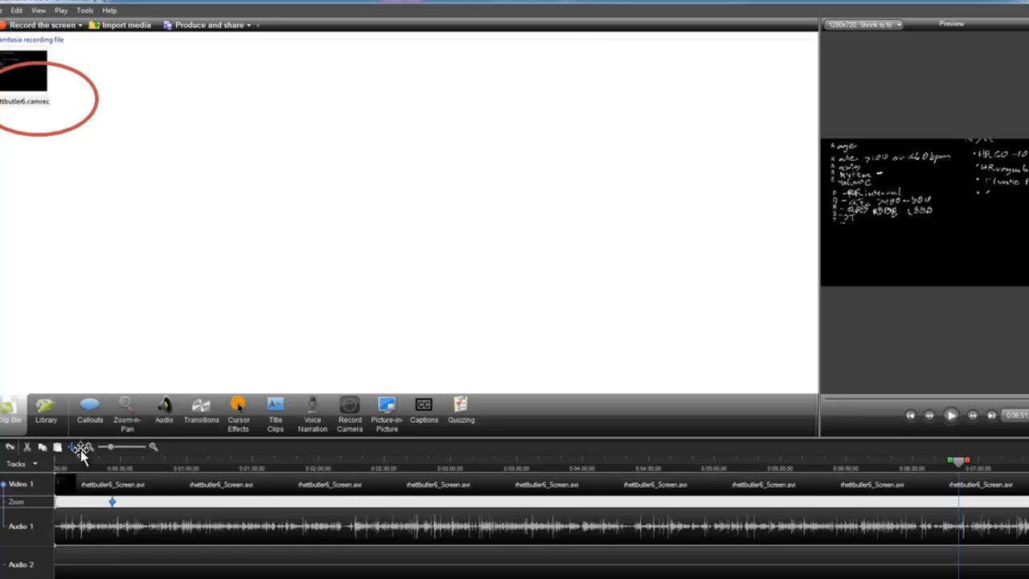
pyautogui.moveTo(507, 534)
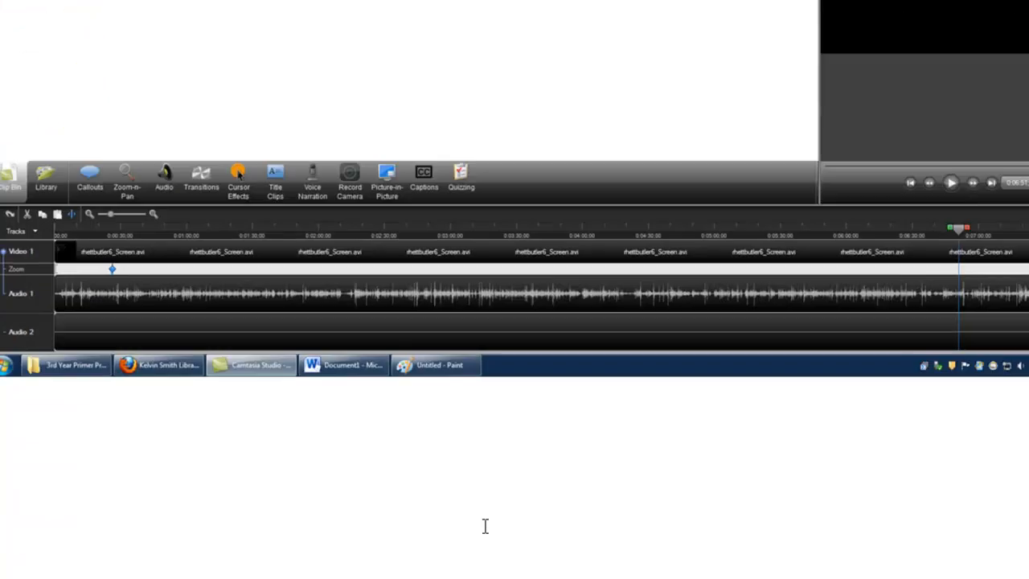
# Step: Launch the Production Wizard via File > Produce and share, with Share to YouTube selected
pyautogui.click(16, 35)
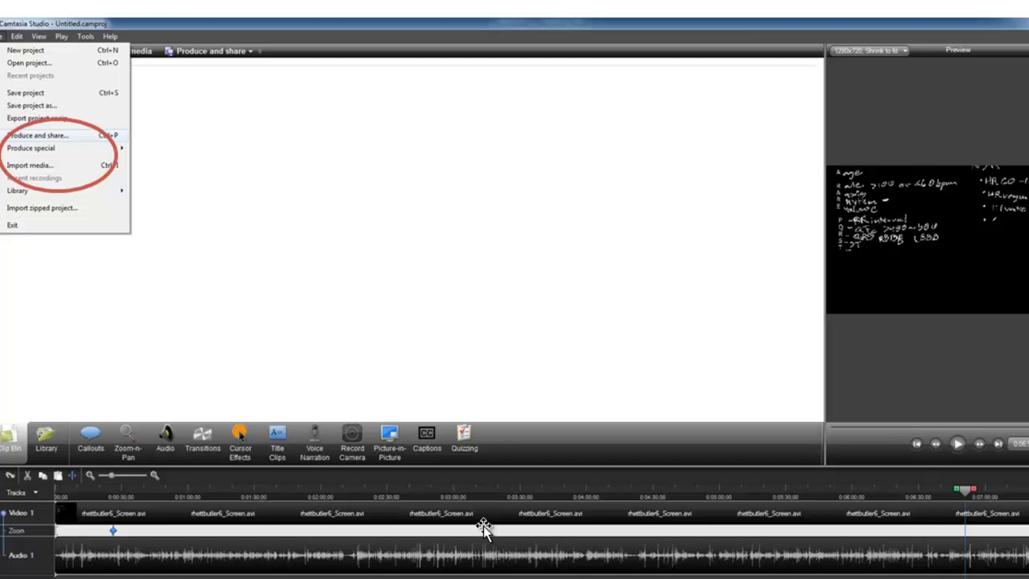
pyautogui.moveTo(8, 32)
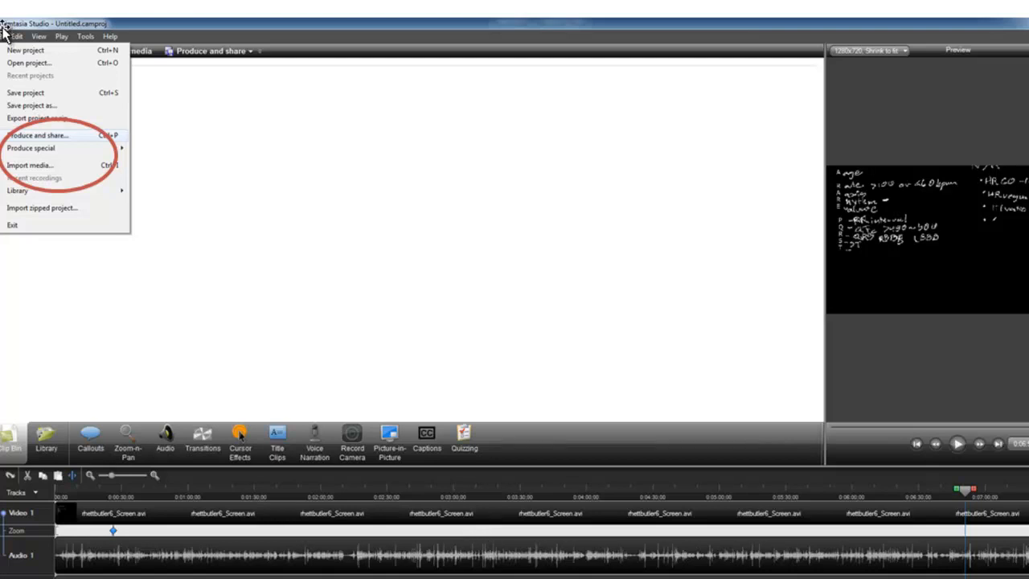
pyautogui.moveTo(48, 135)
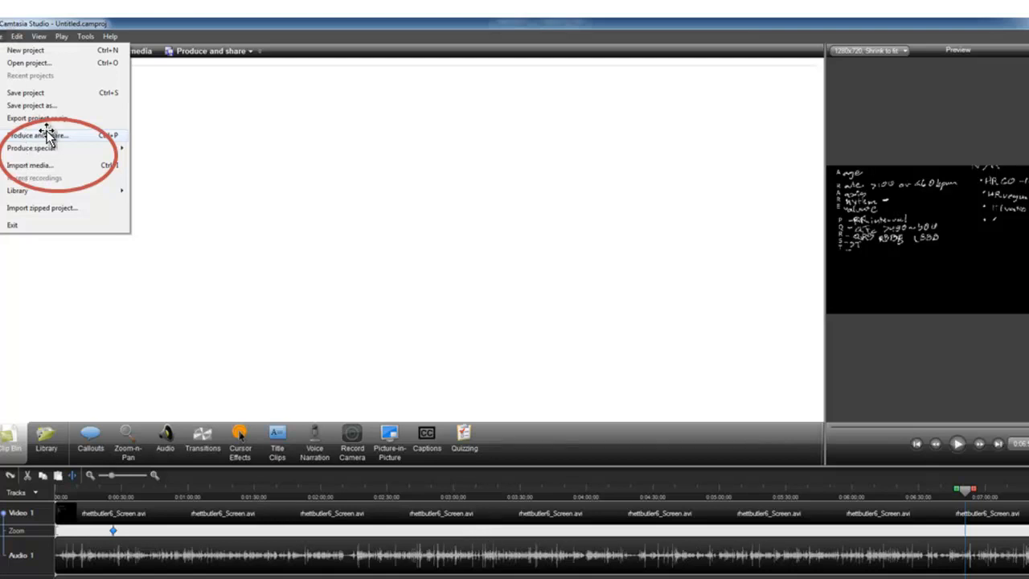
pyautogui.moveTo(88, 141)
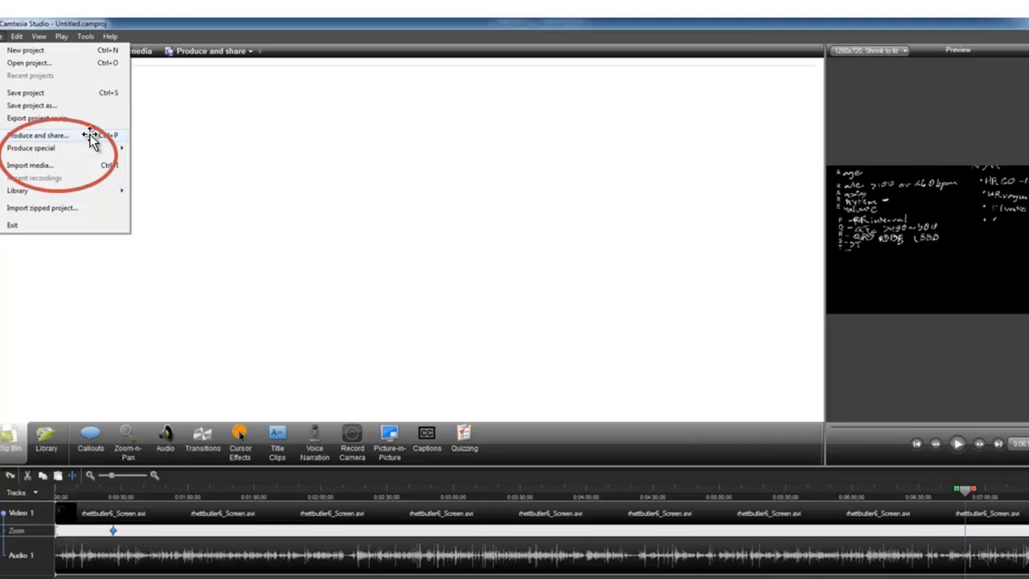
pyautogui.click(39, 135)
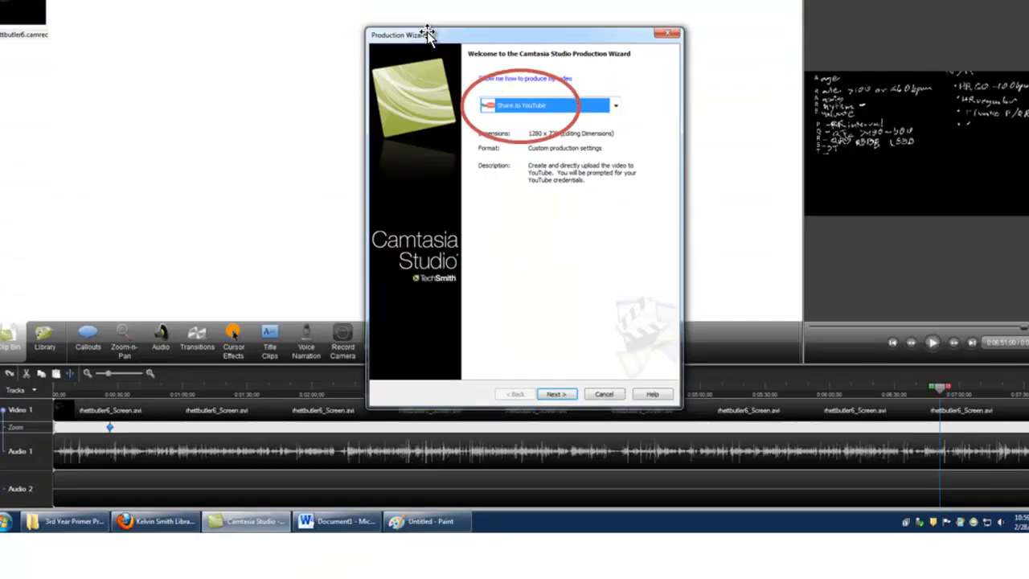
pyautogui.moveTo(618, 119)
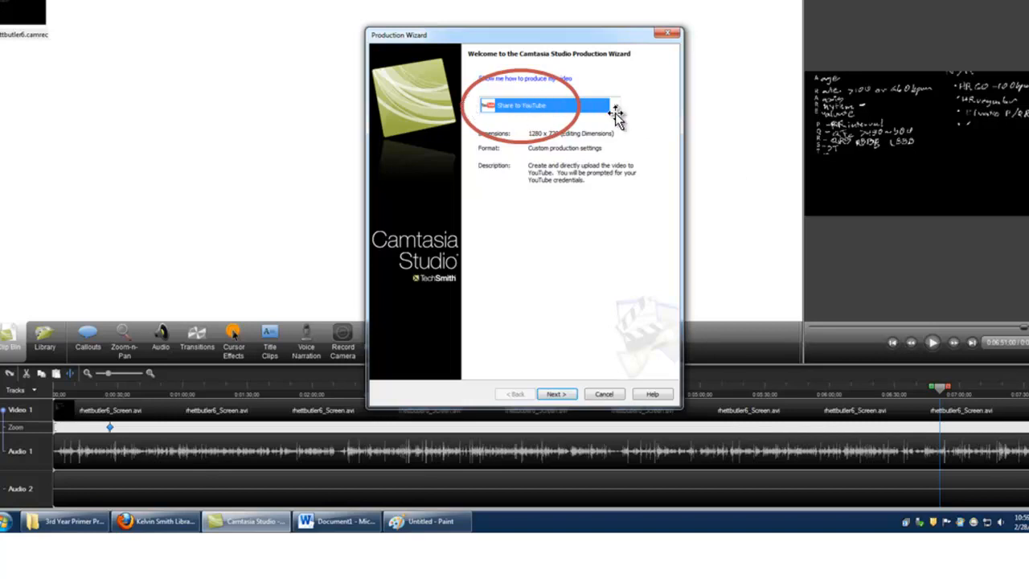